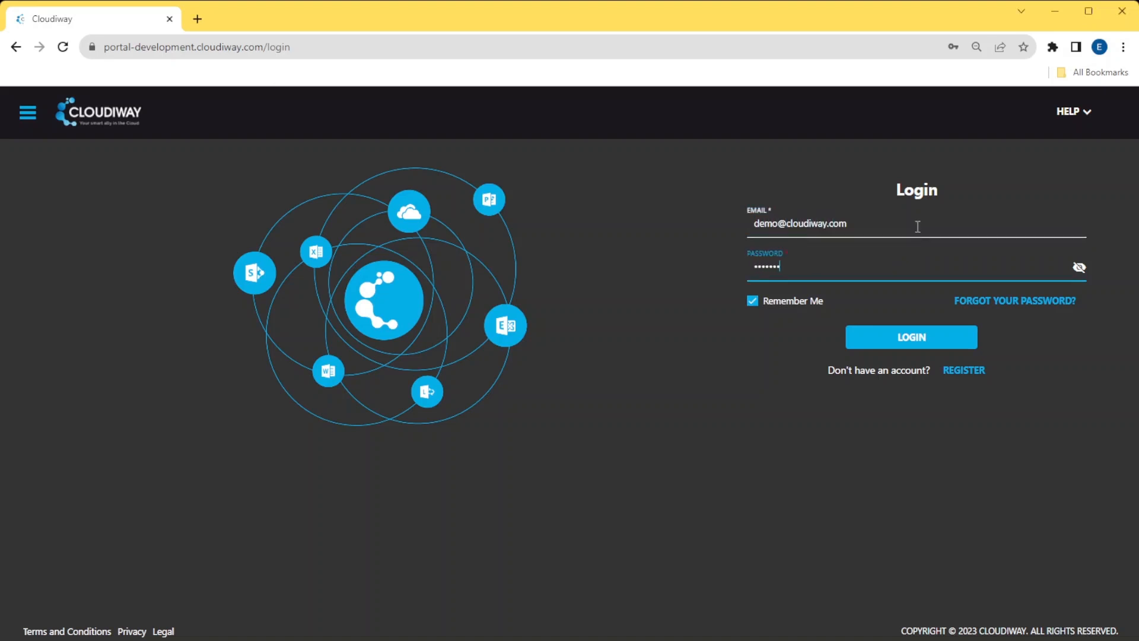
Log in with the filled-in credentials to reach the license summary and project list
left_click(910, 336)
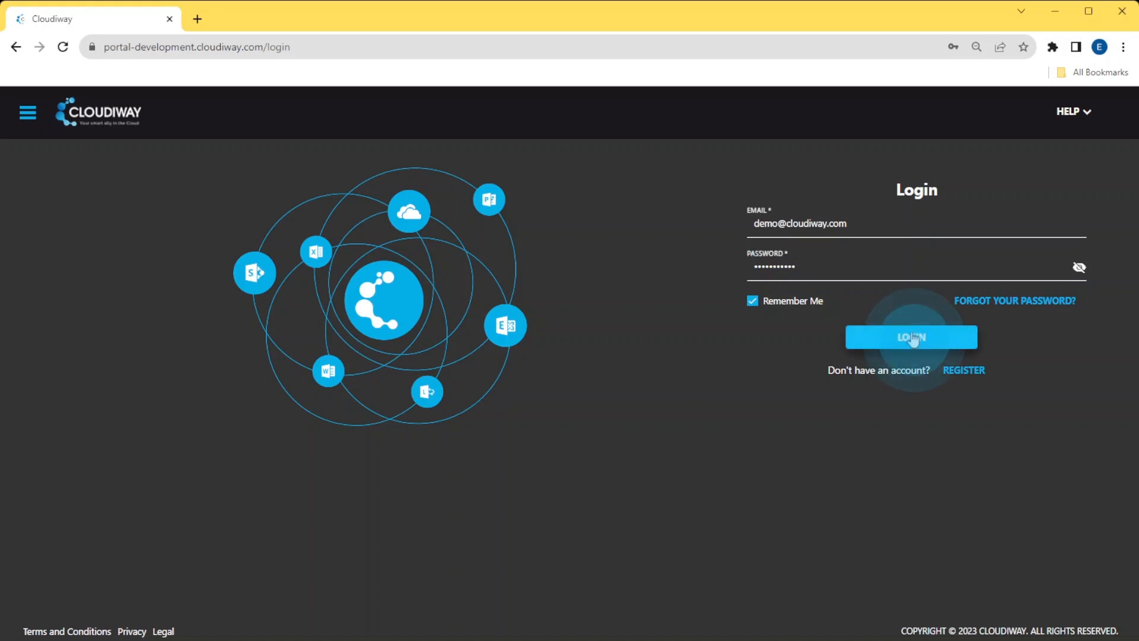
left_click(910, 336)
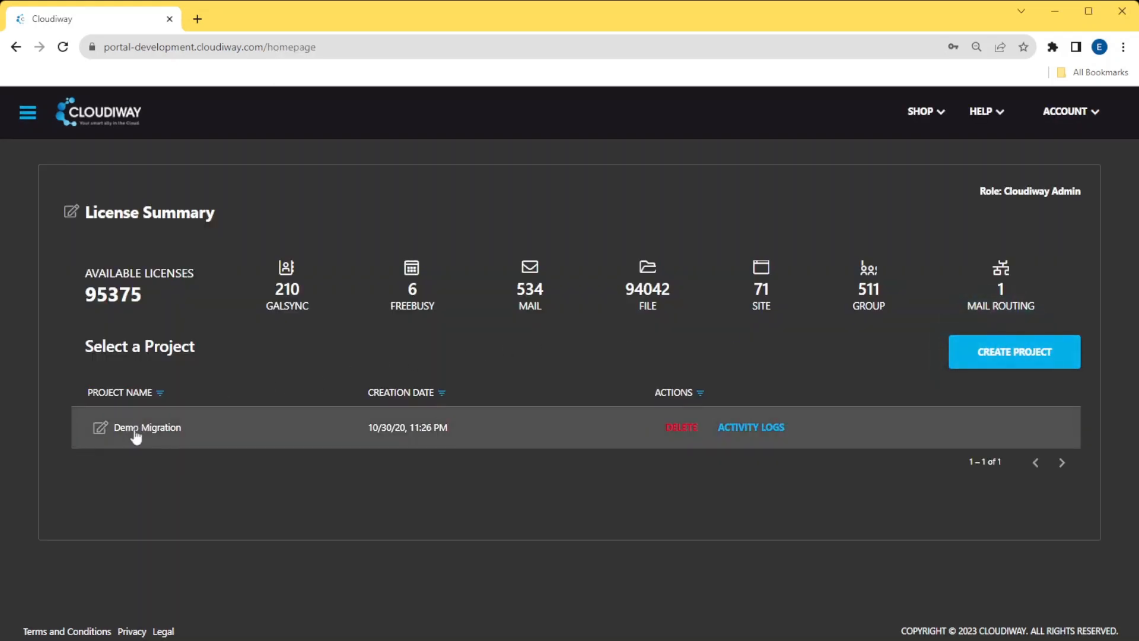
Enter the Demo Migration project and show its Connectors page
left_click(147, 427)
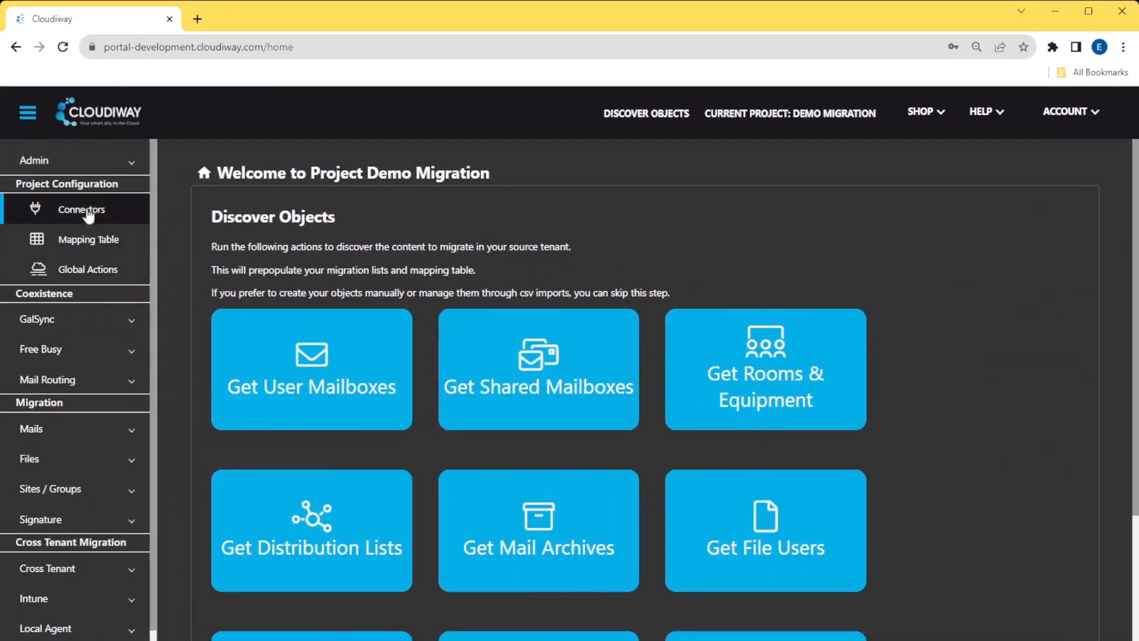
left_click(82, 208)
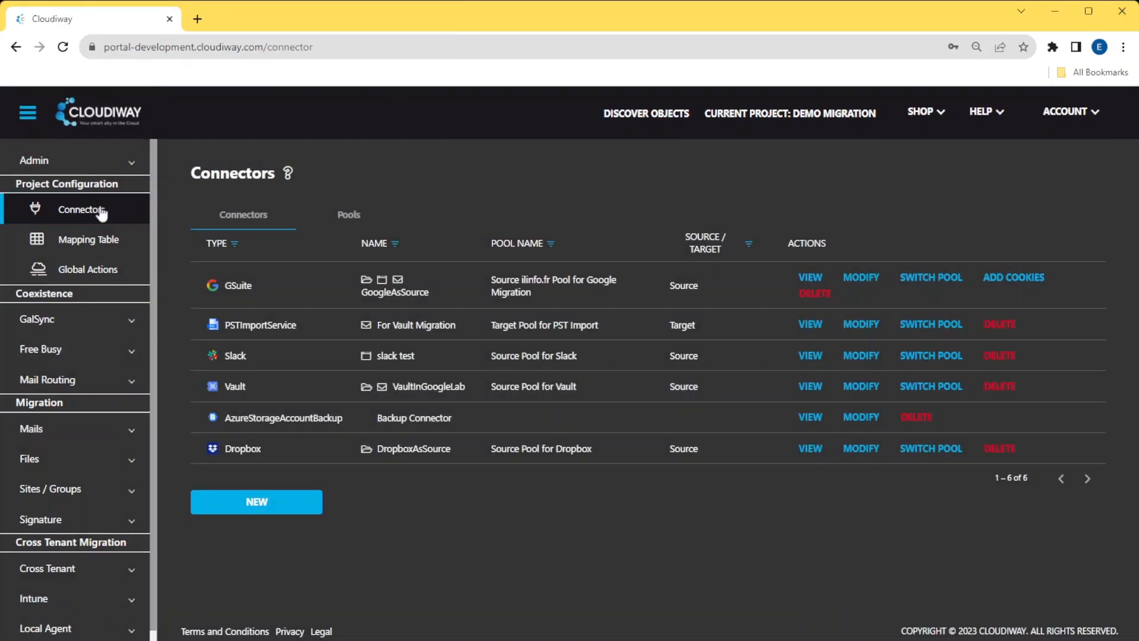
Create a new Office365 source connector named Source Tenant with Mail as product
left_click(256, 501)
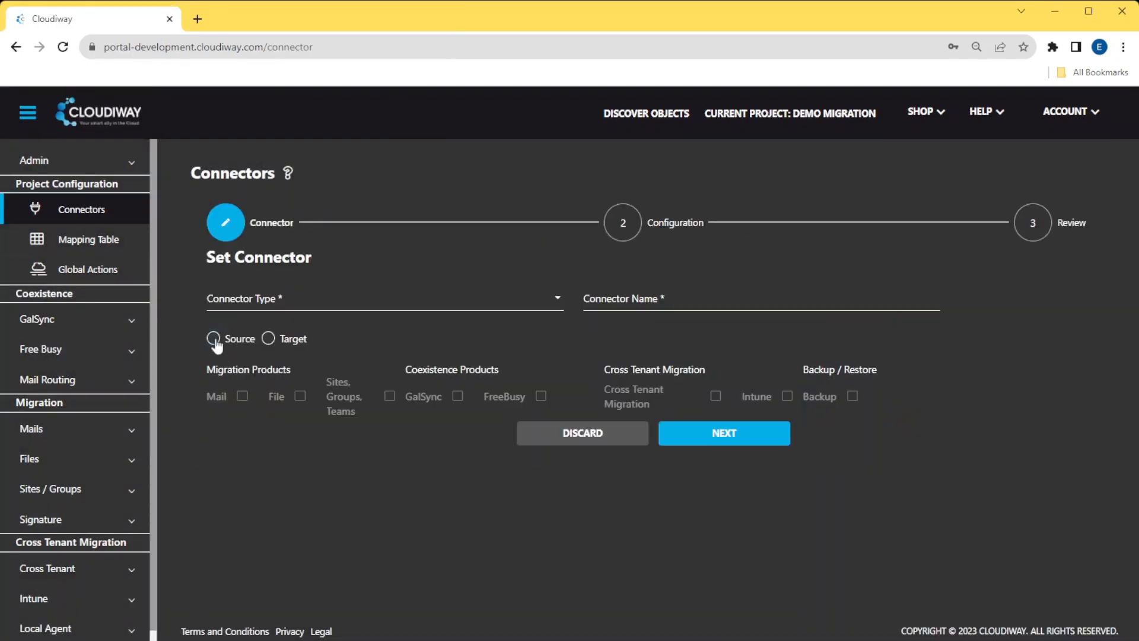
left_click(383, 299)
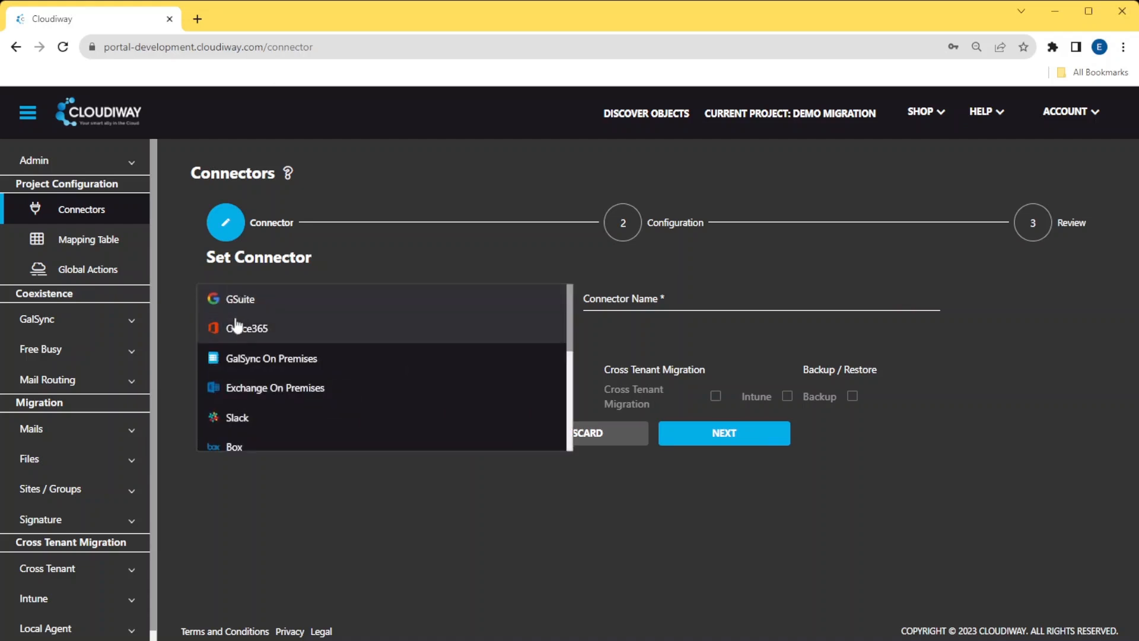
left_click(245, 328)
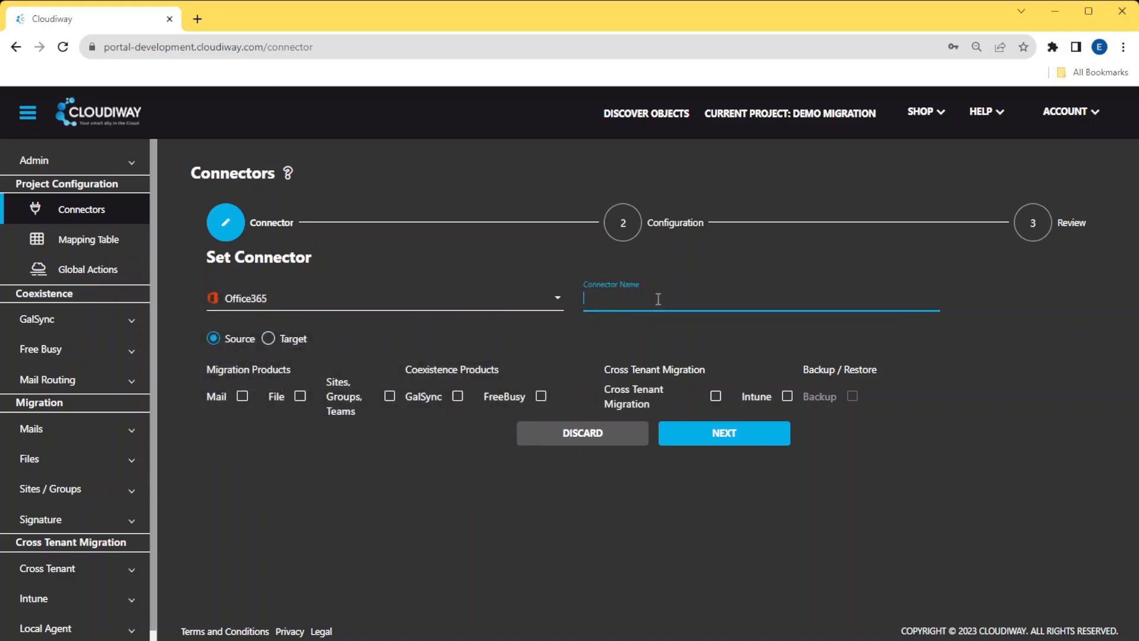
type("Source Tenant")
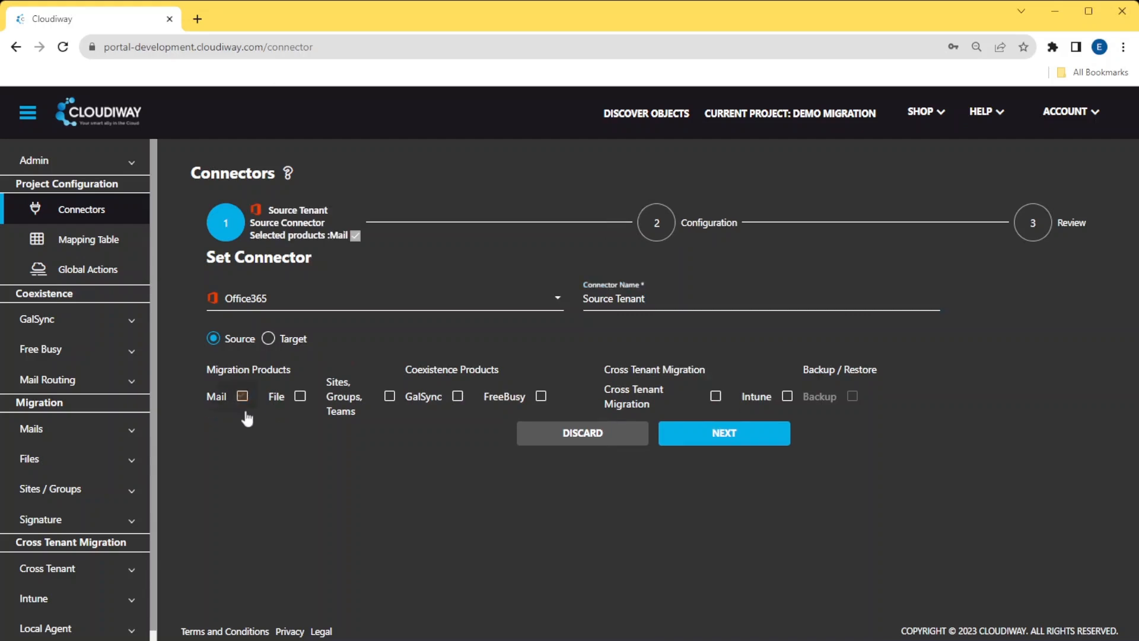
left_click(242, 396)
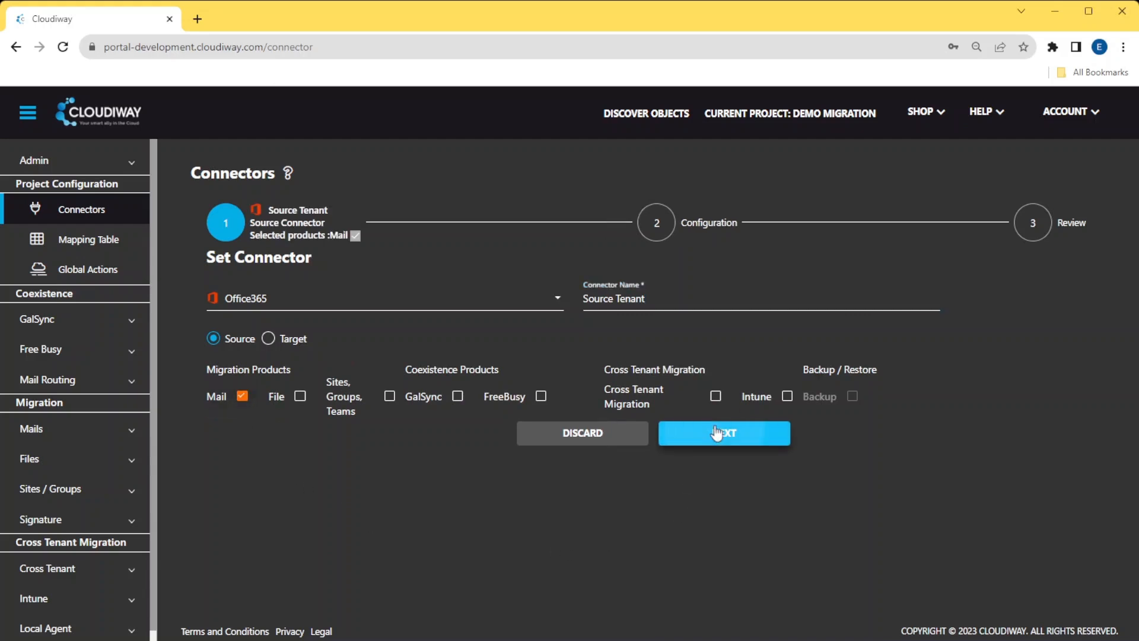
left_click(724, 433)
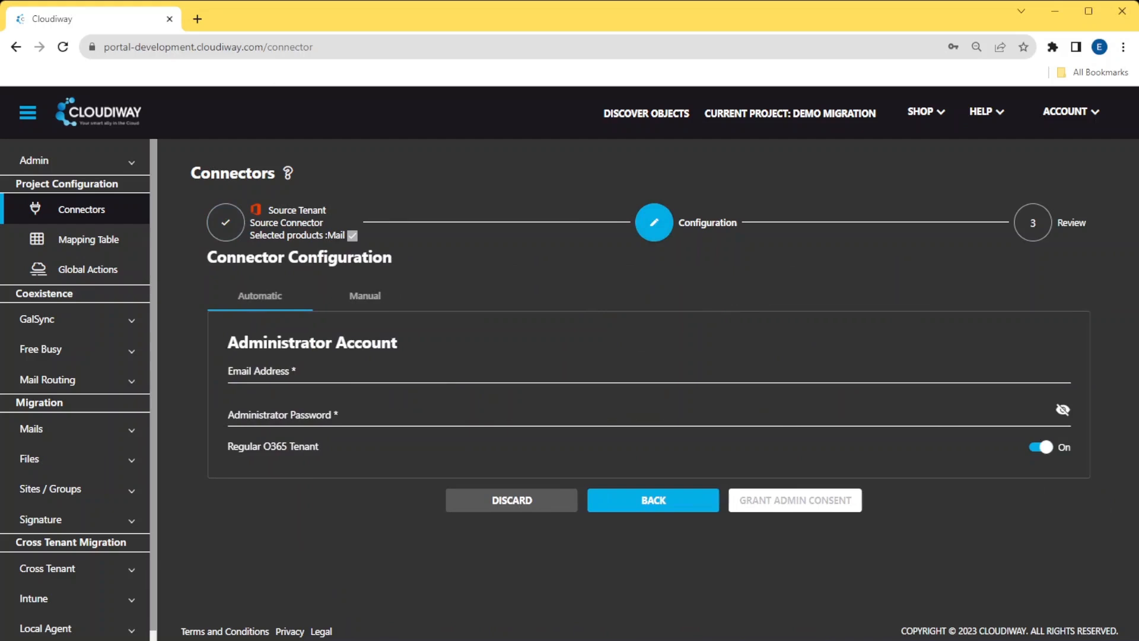
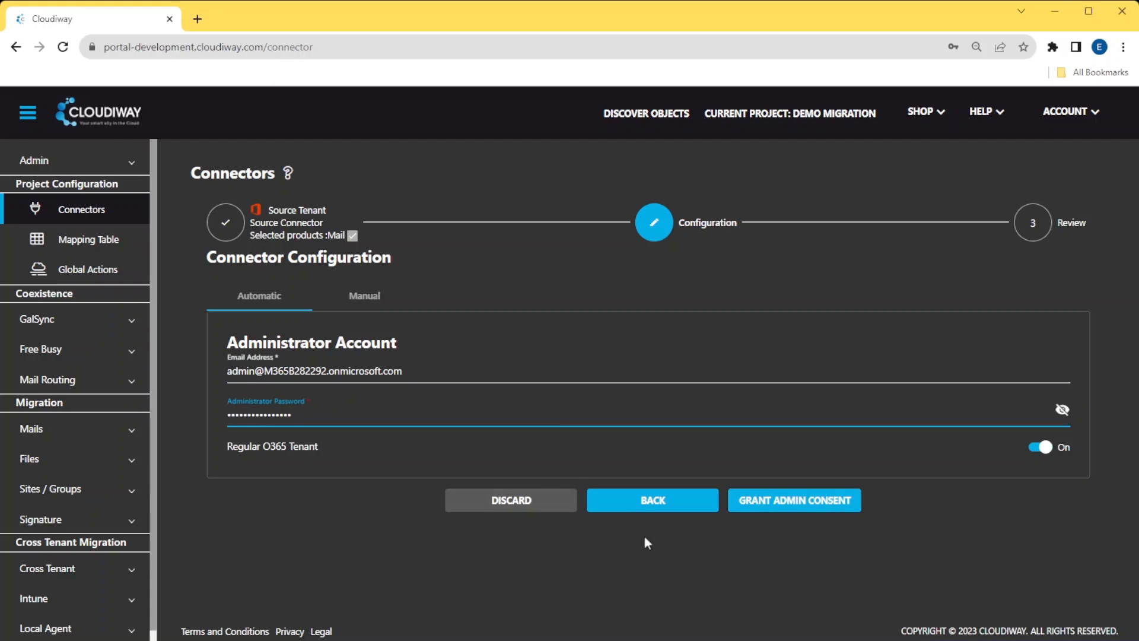
left_click(794, 499)
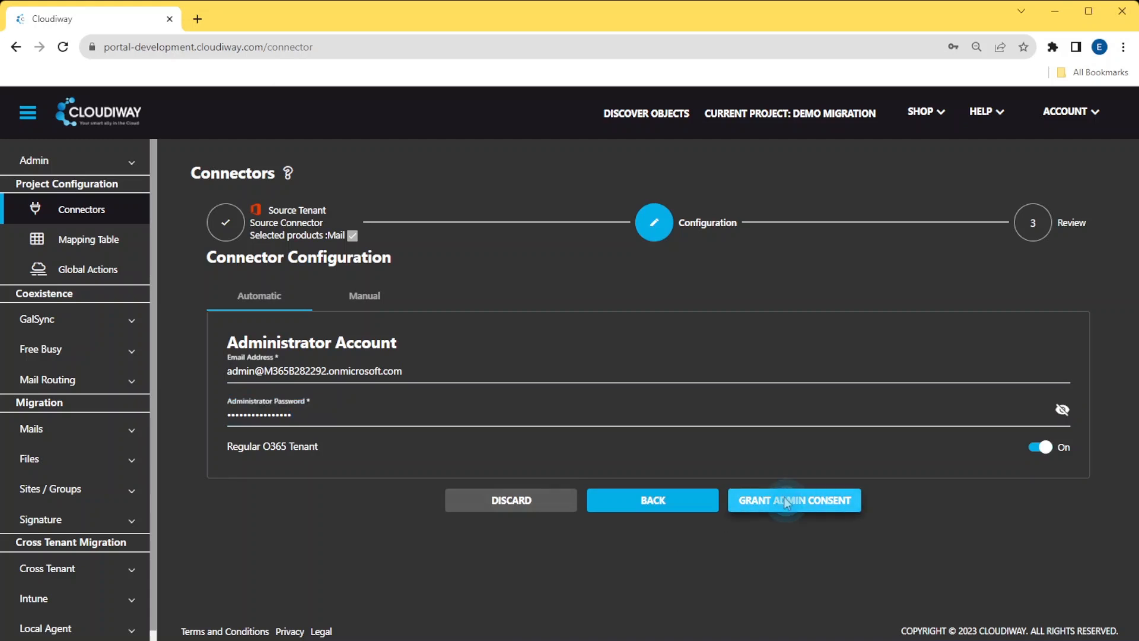
Grant admin consent as MOD Administrator so the Source Tenant connector is saved
left_click(794, 500)
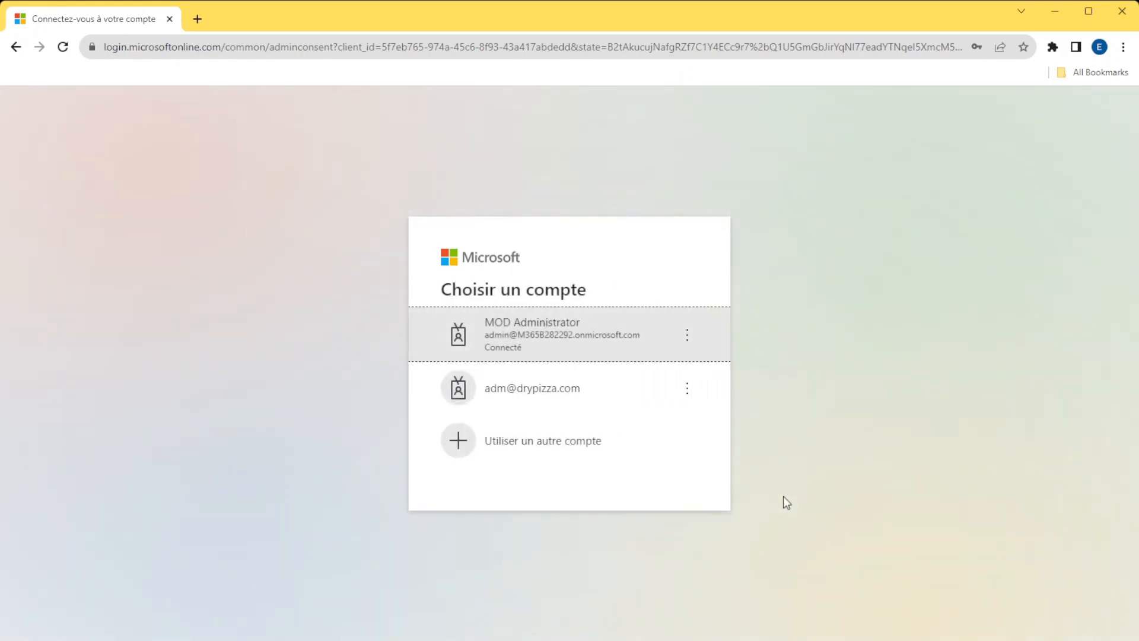
mouse_move(510, 338)
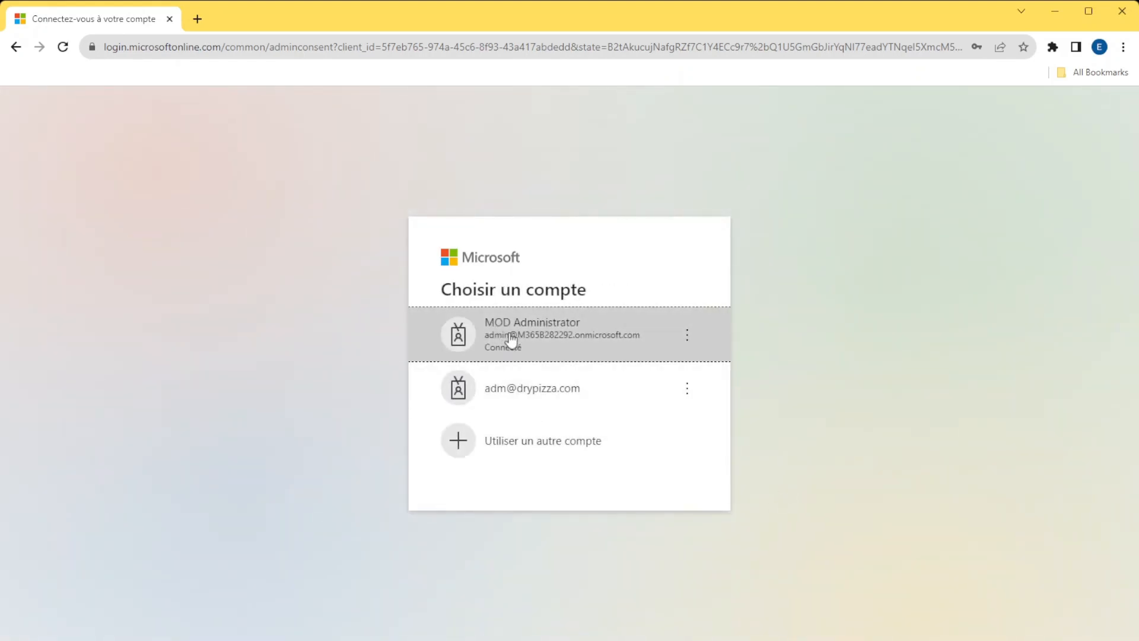
left_click(559, 335)
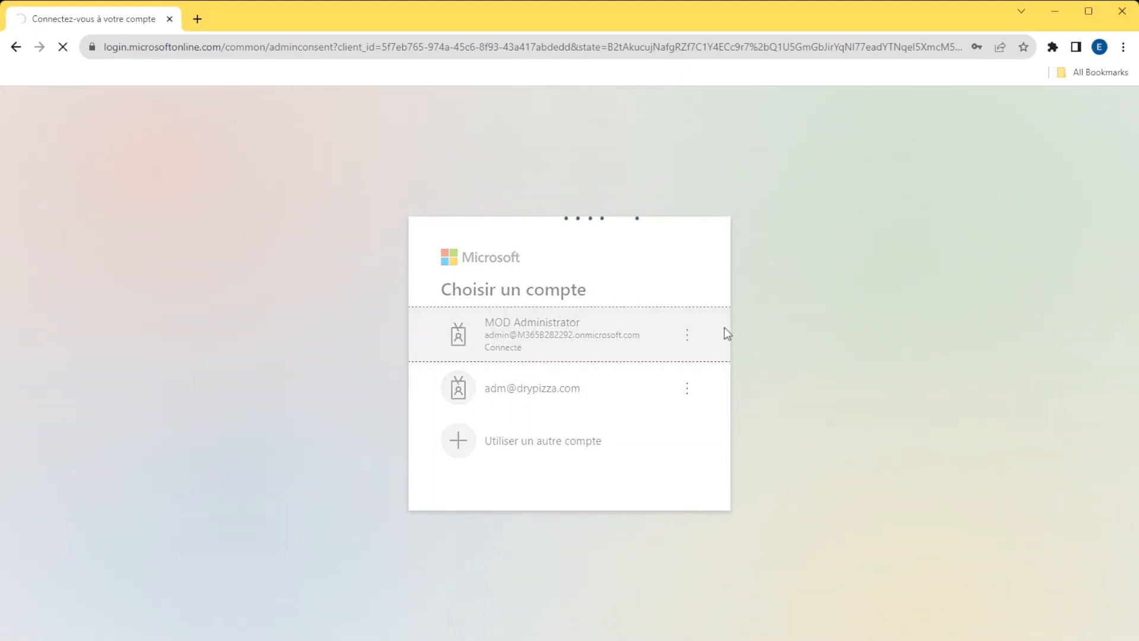
left_click(561, 335)
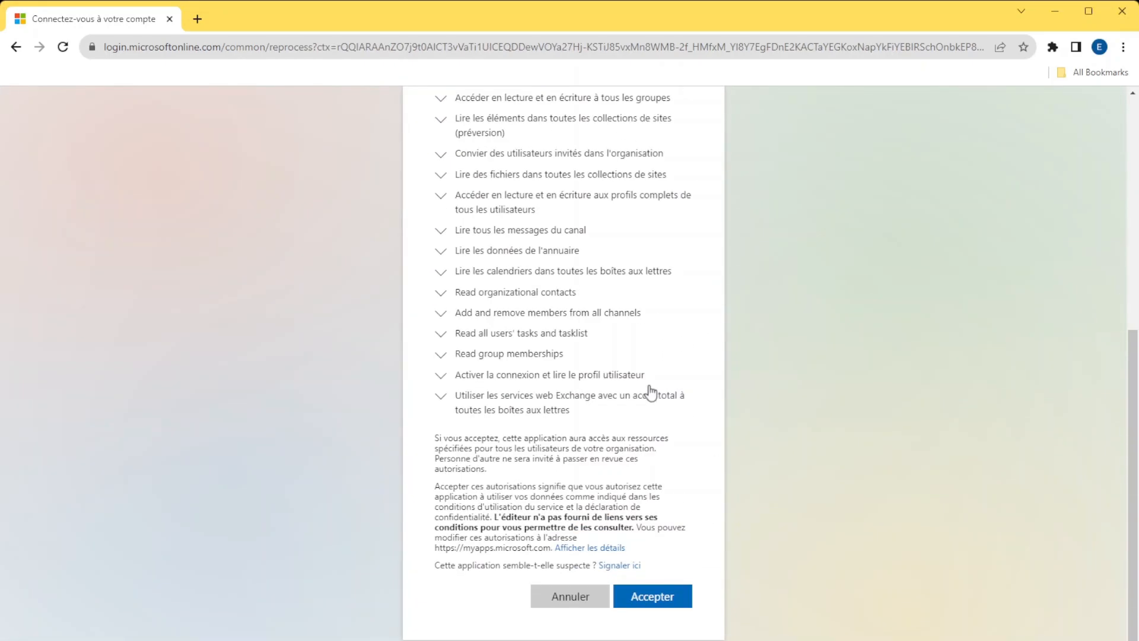
left_click(651, 596)
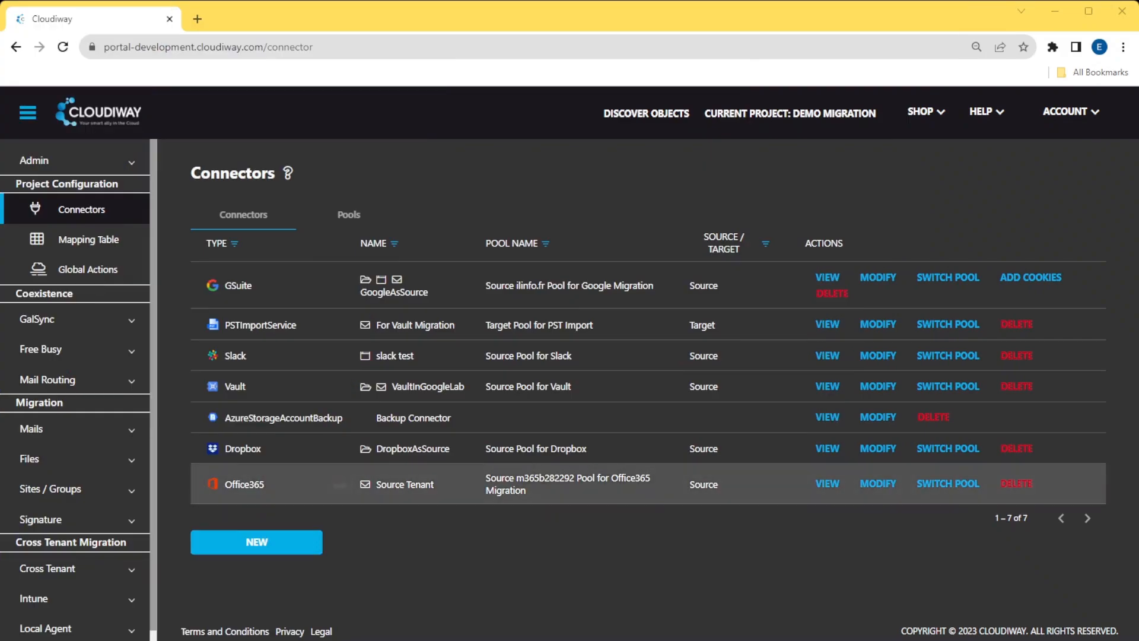
Create a new Office365 target connector named Target Tenant with Mail as product
left_click(257, 542)
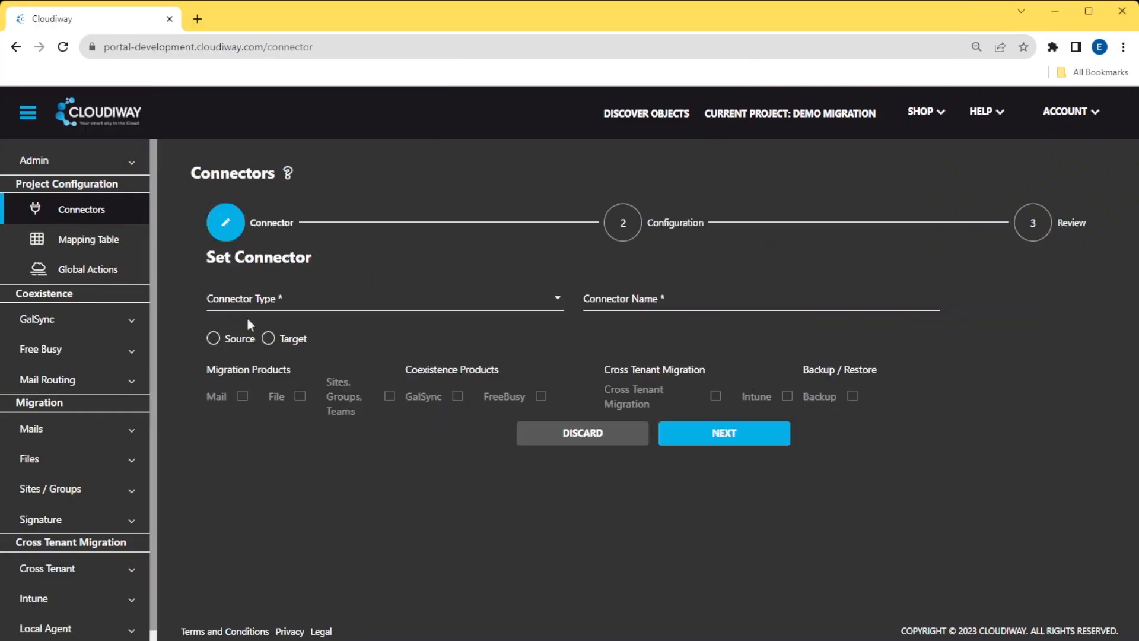
left_click(384, 298)
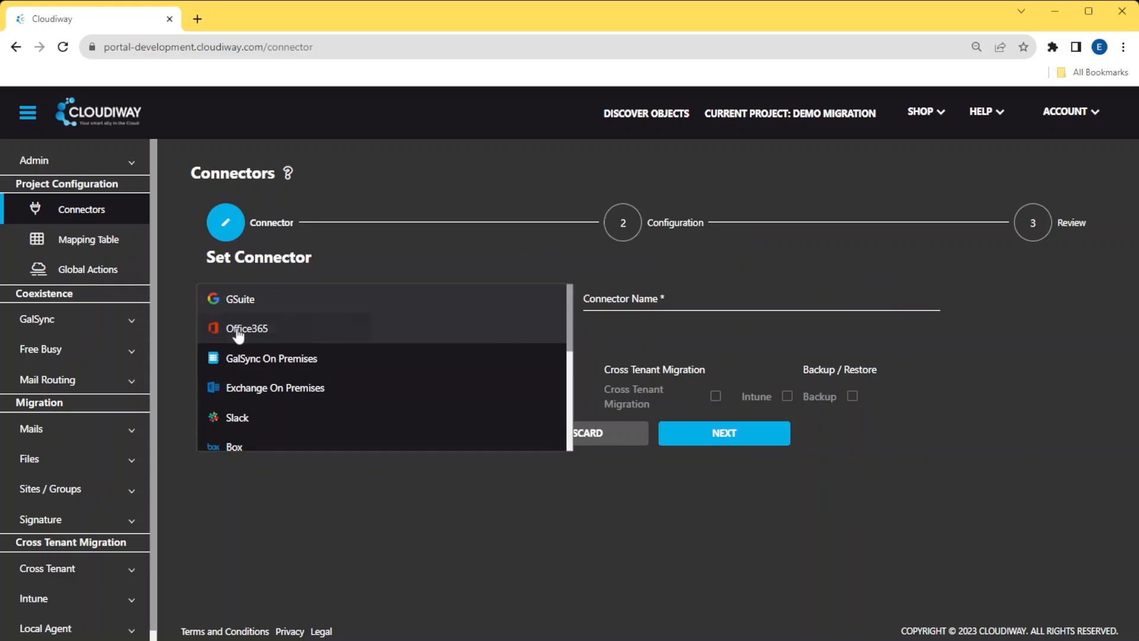
left_click(246, 329)
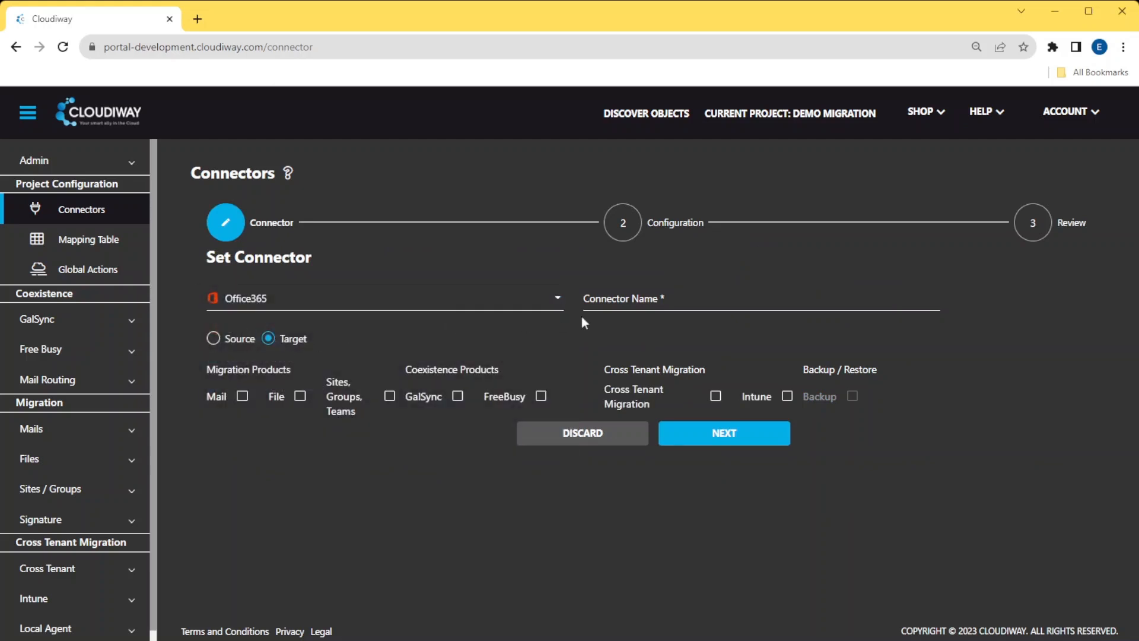
type("T")
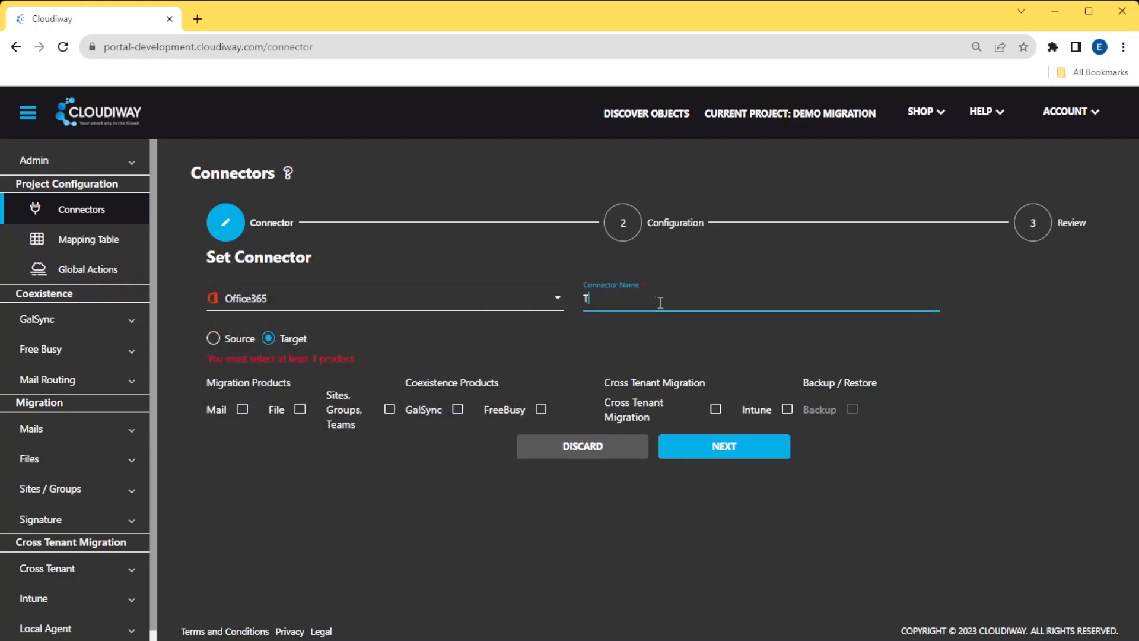
type("arget T")
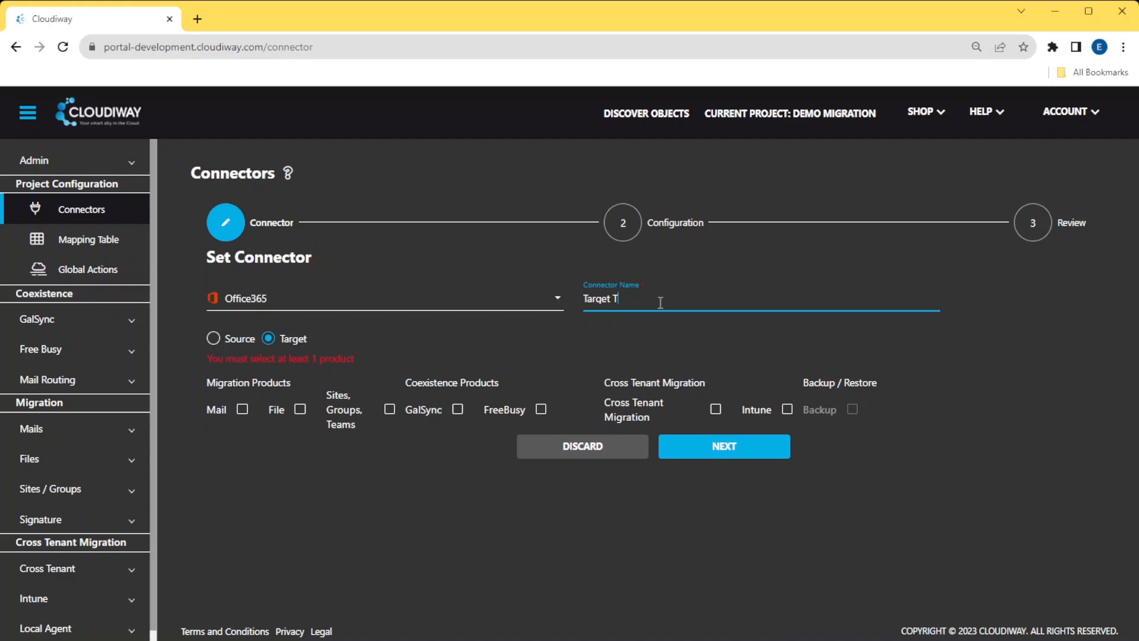
type("enant")
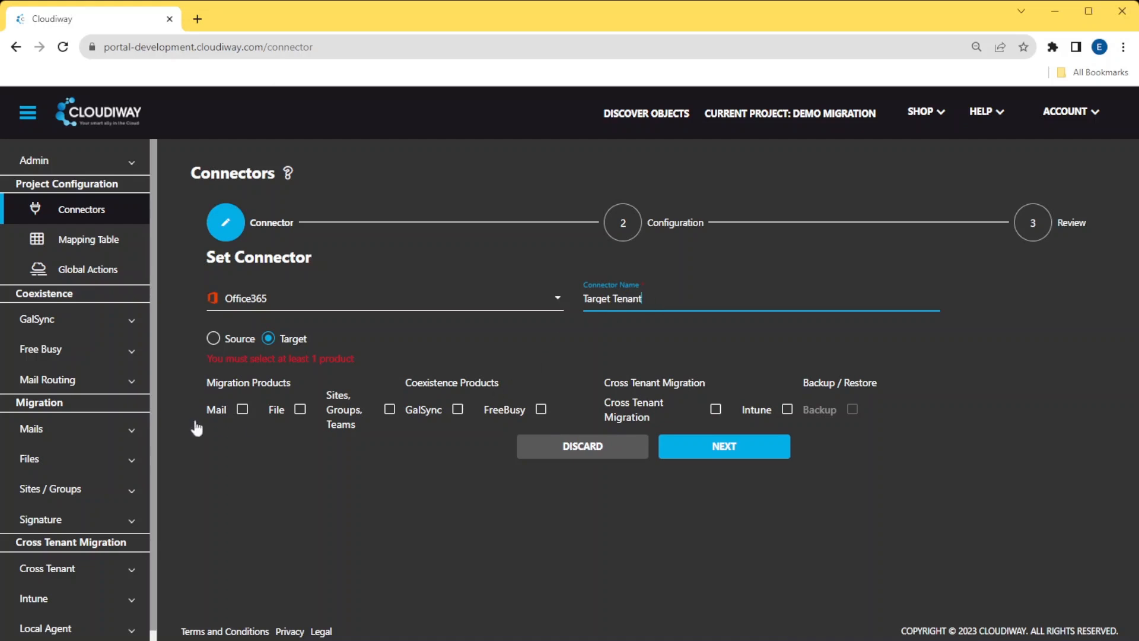
left_click(242, 408)
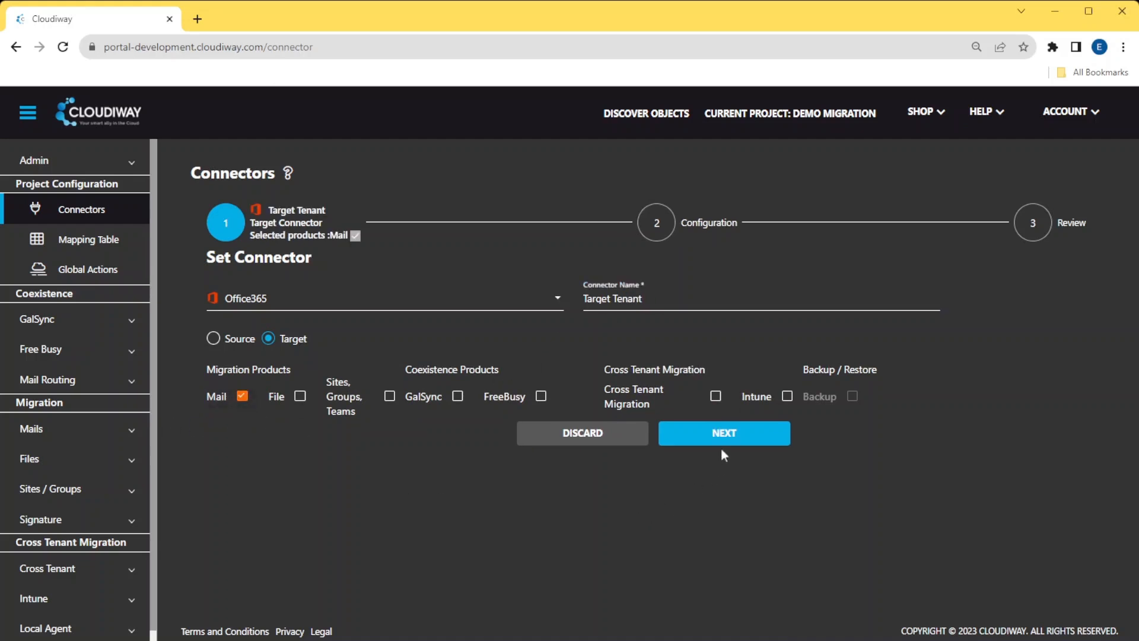
Enter the target tenant administrator's email and password on the Automatic configuration tab
left_click(723, 433)
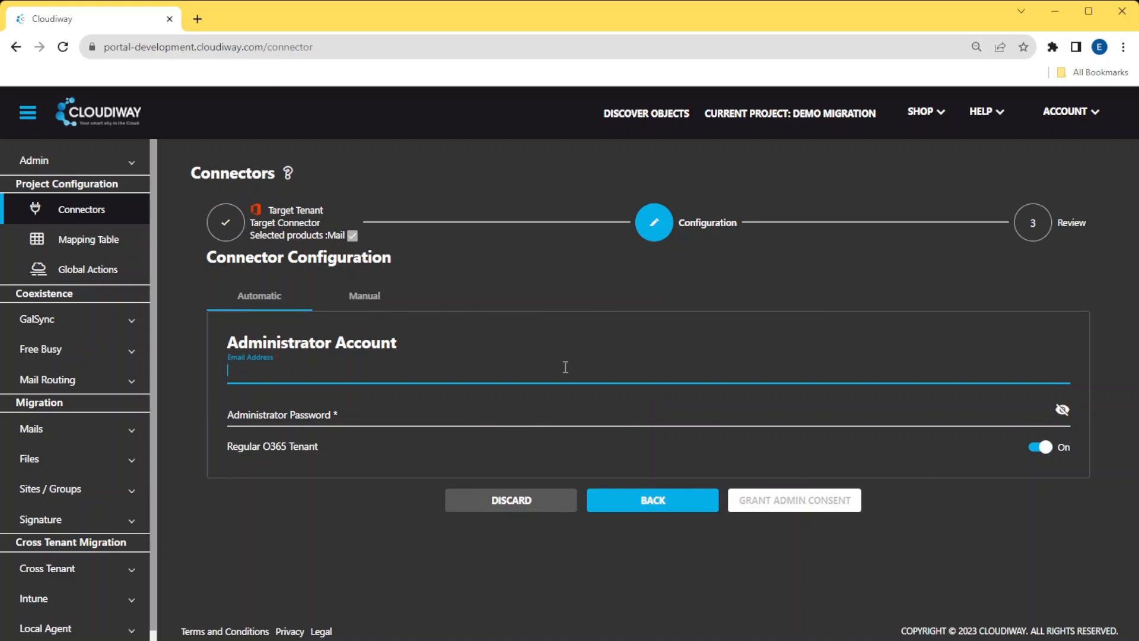
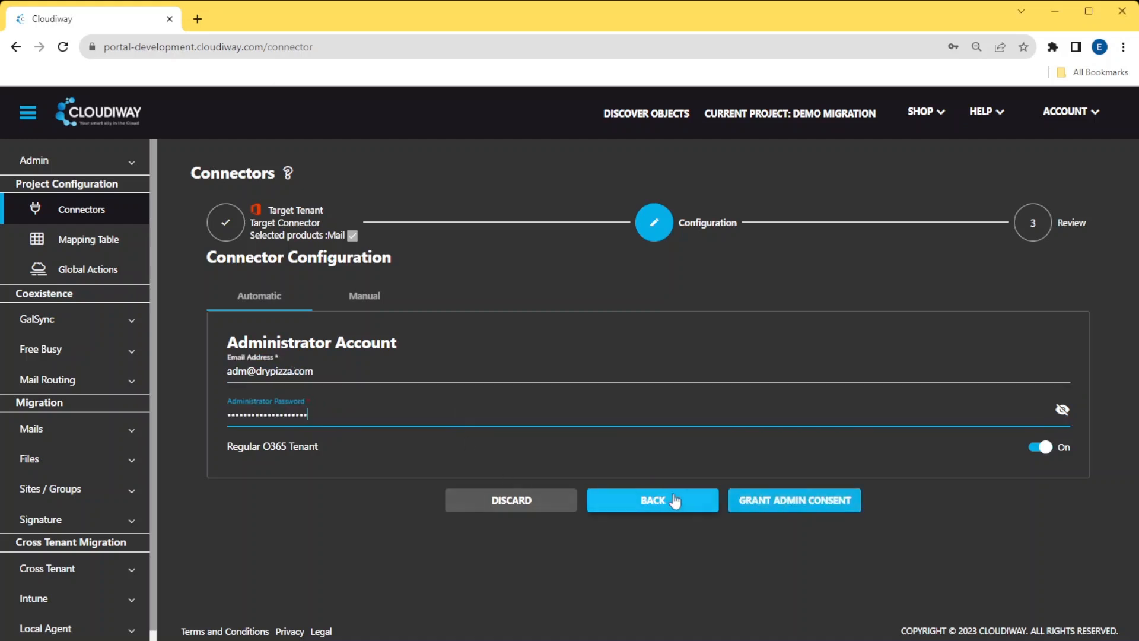
left_click(794, 500)
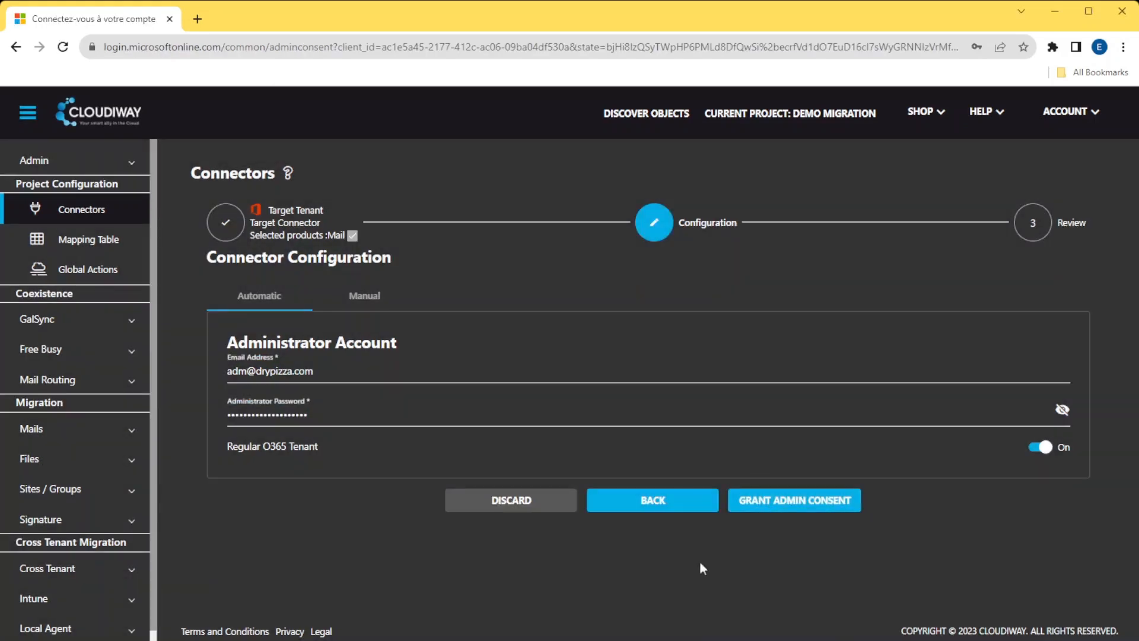
Grant admin consent as the target tenant administrator so the Target Tenant connector is saved
left_click(794, 499)
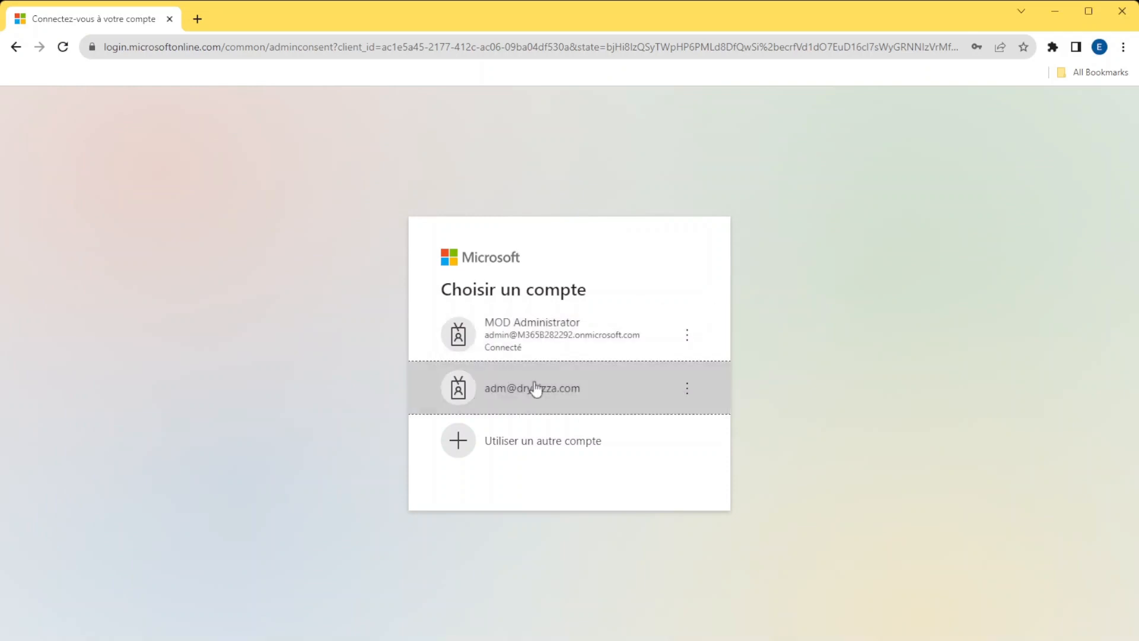
left_click(532, 387)
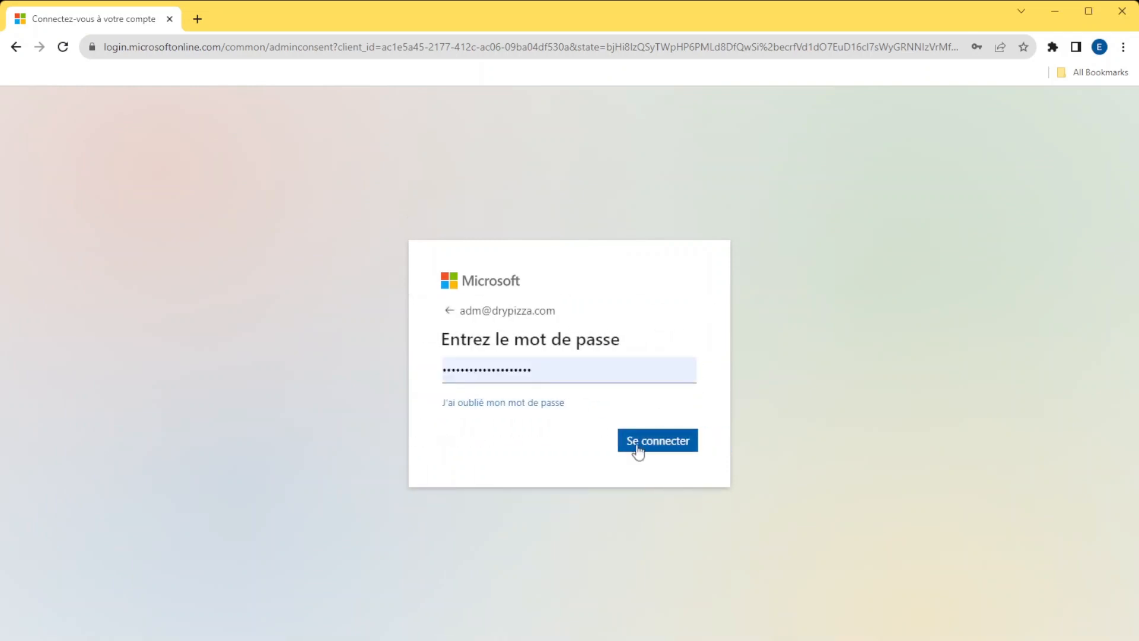
left_click(655, 440)
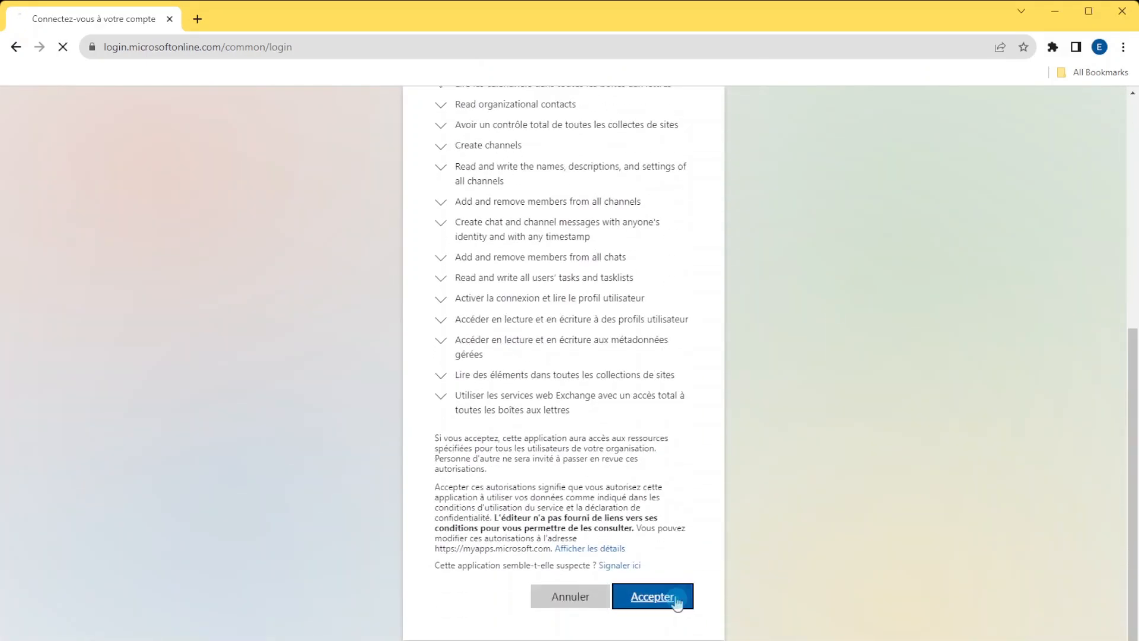
left_click(652, 595)
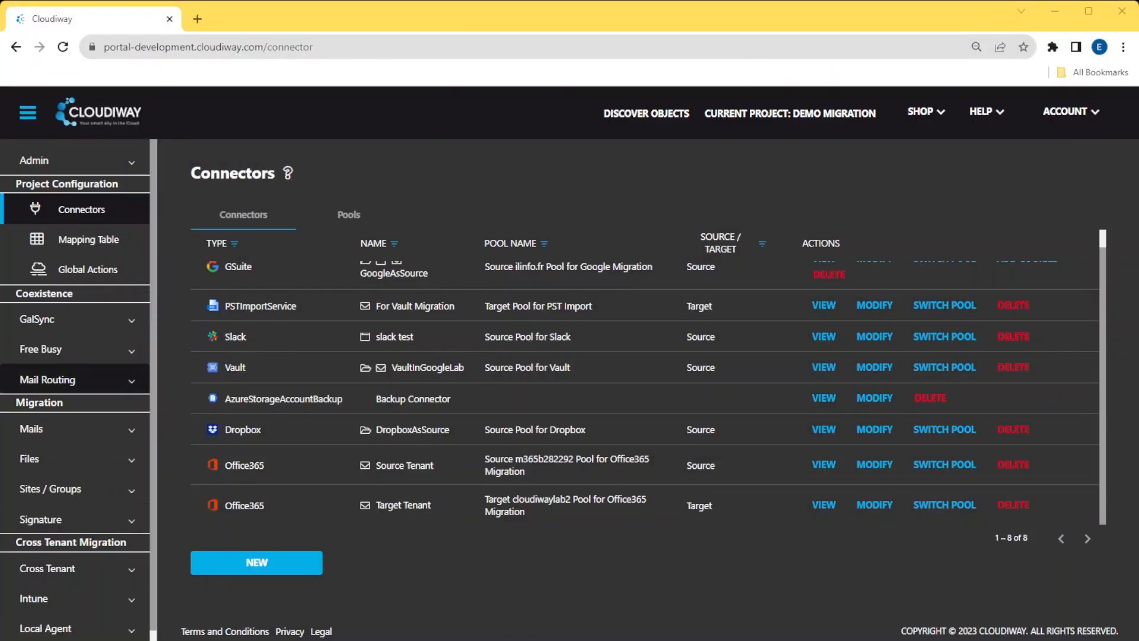
From the empty User Mailboxes list, choose Get List to reach Discover Objects
left_click(31, 429)
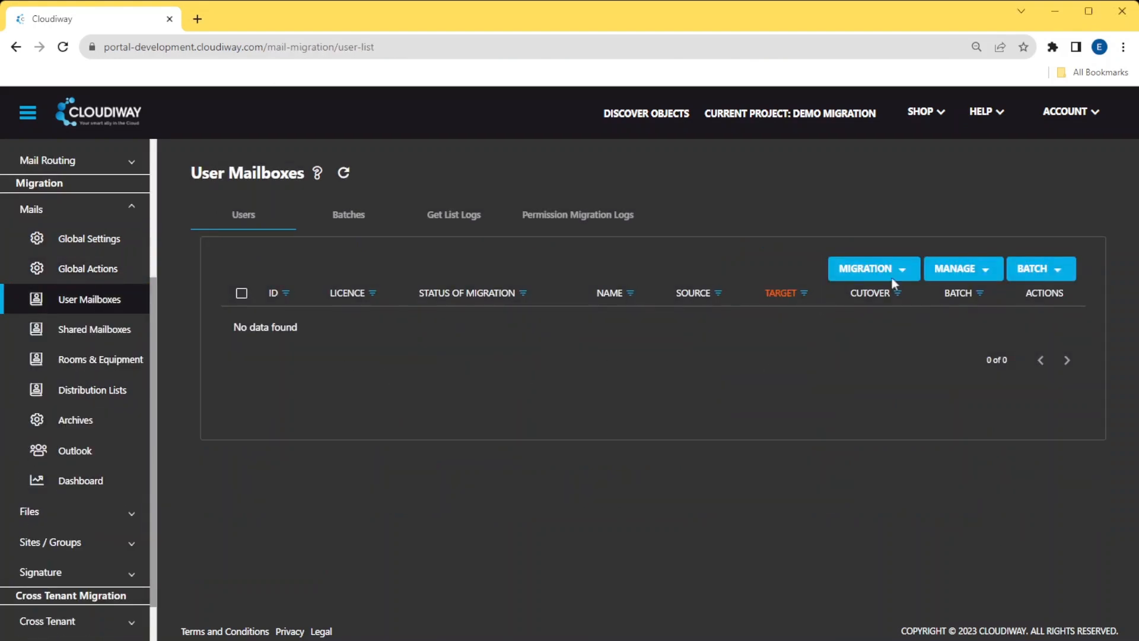
left_click(873, 268)
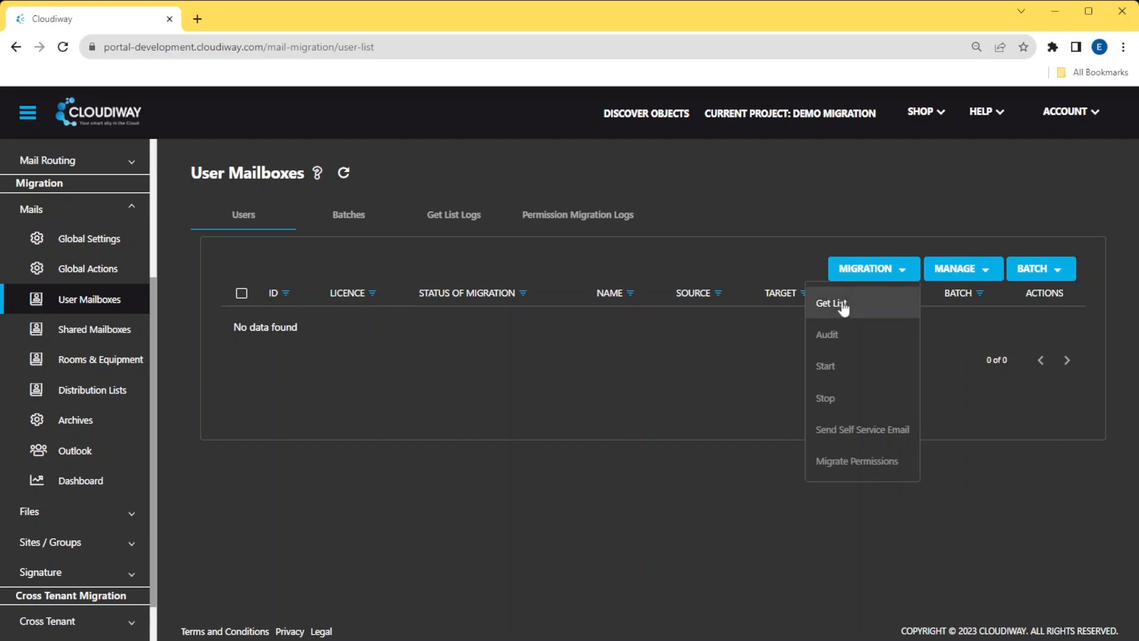
left_click(646, 114)
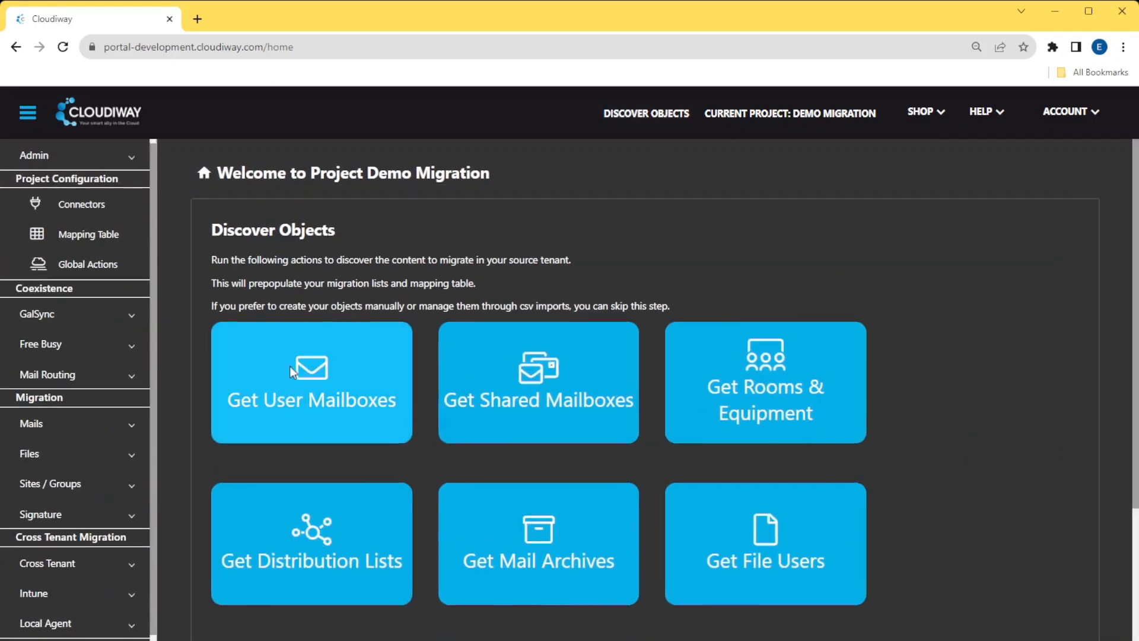
Discover user mailboxes from the Office365 source pool, Standard type, Keep Email Prefix, into the drypizza domain
left_click(311, 382)
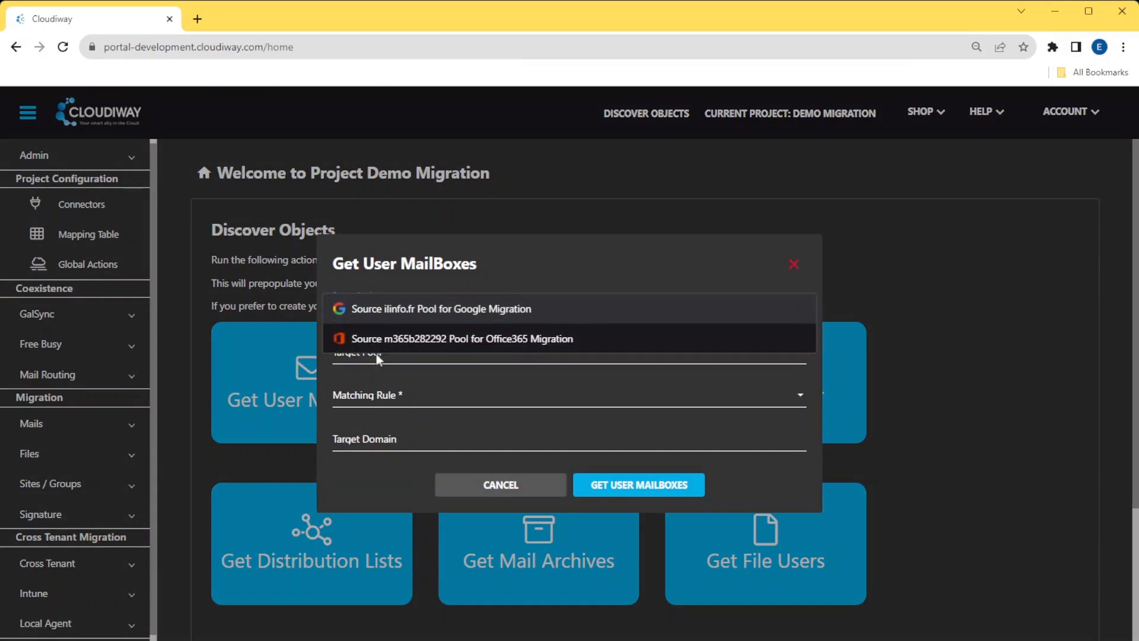
left_click(461, 338)
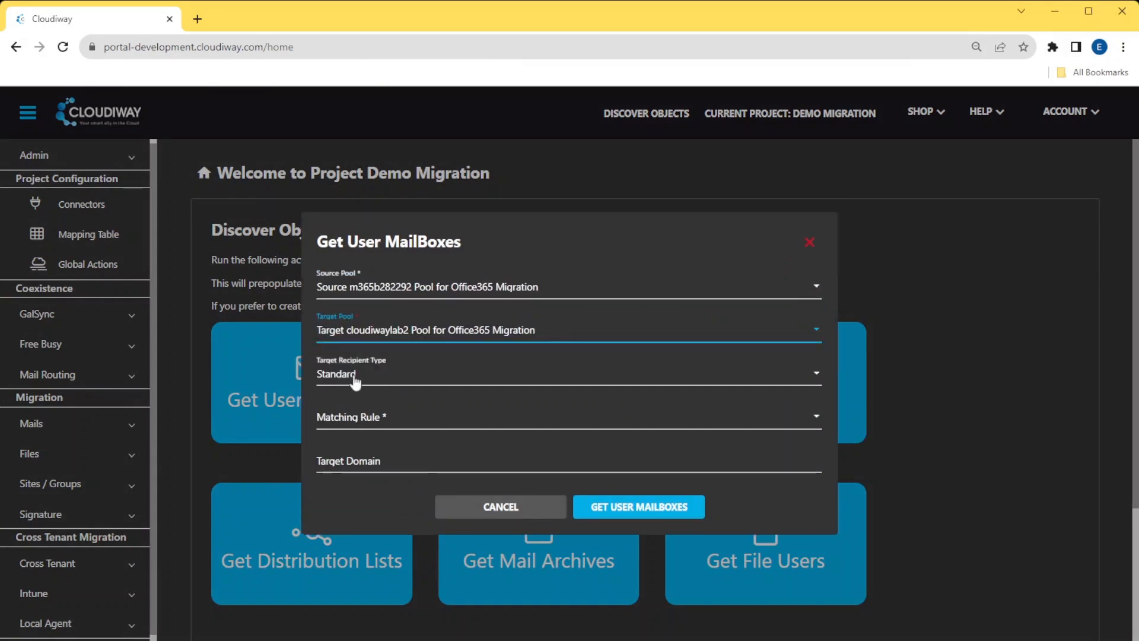
left_click(567, 374)
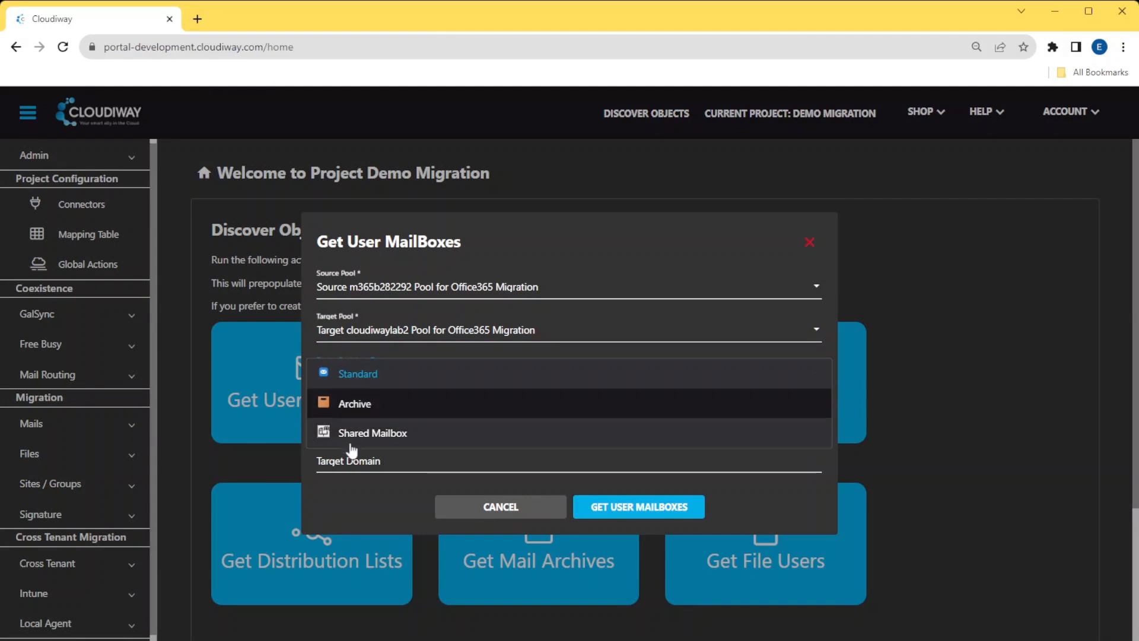
left_click(357, 374)
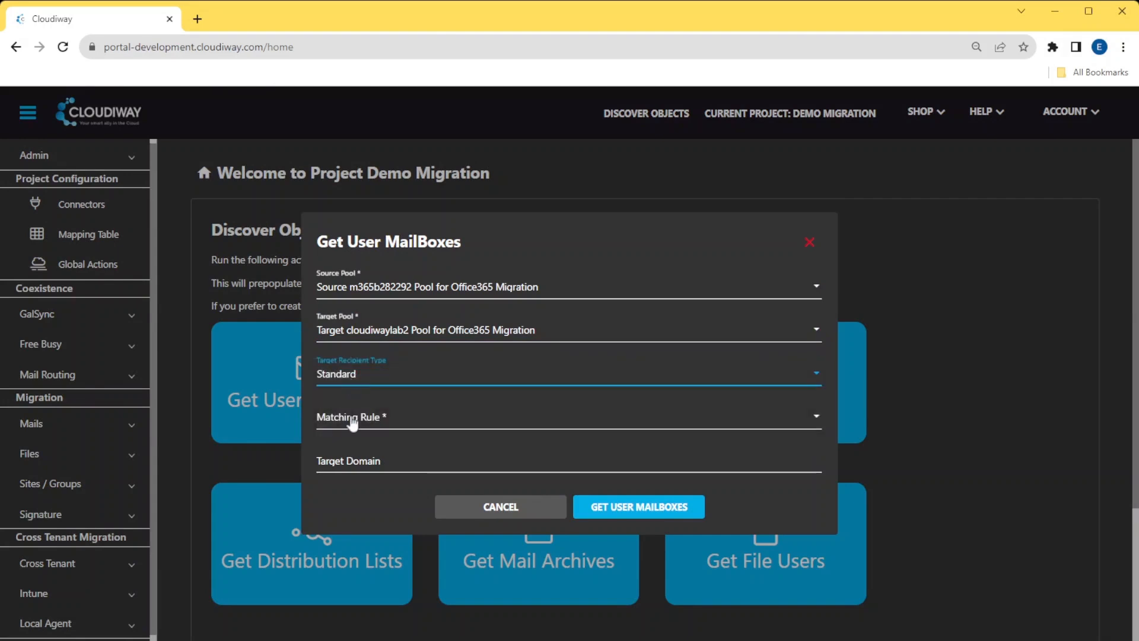
left_click(567, 416)
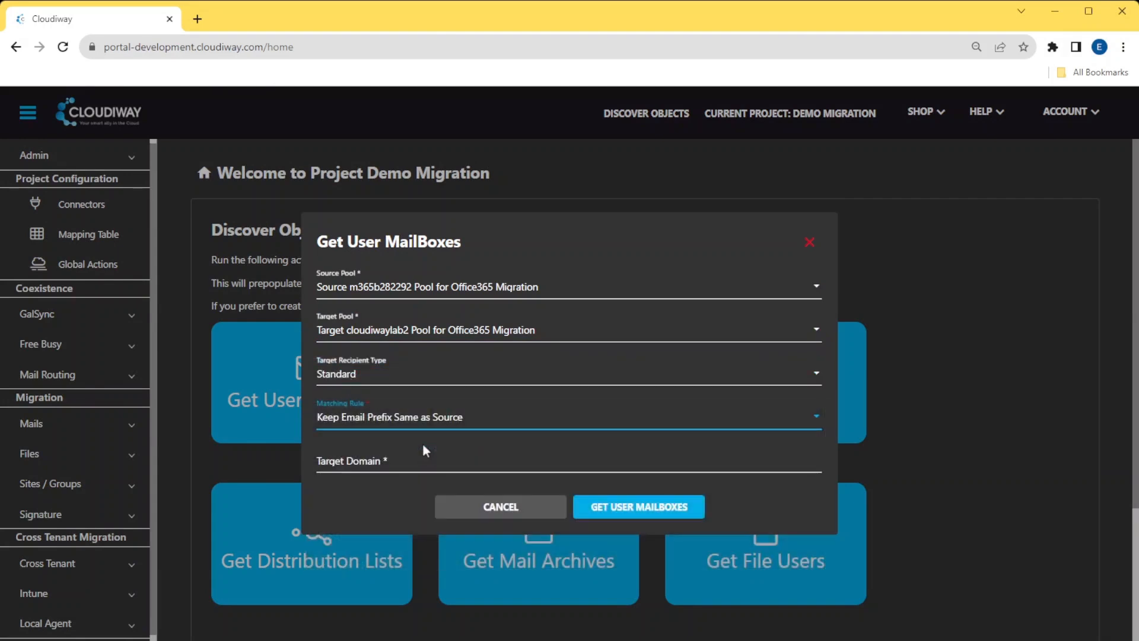
type("drypizza.co")
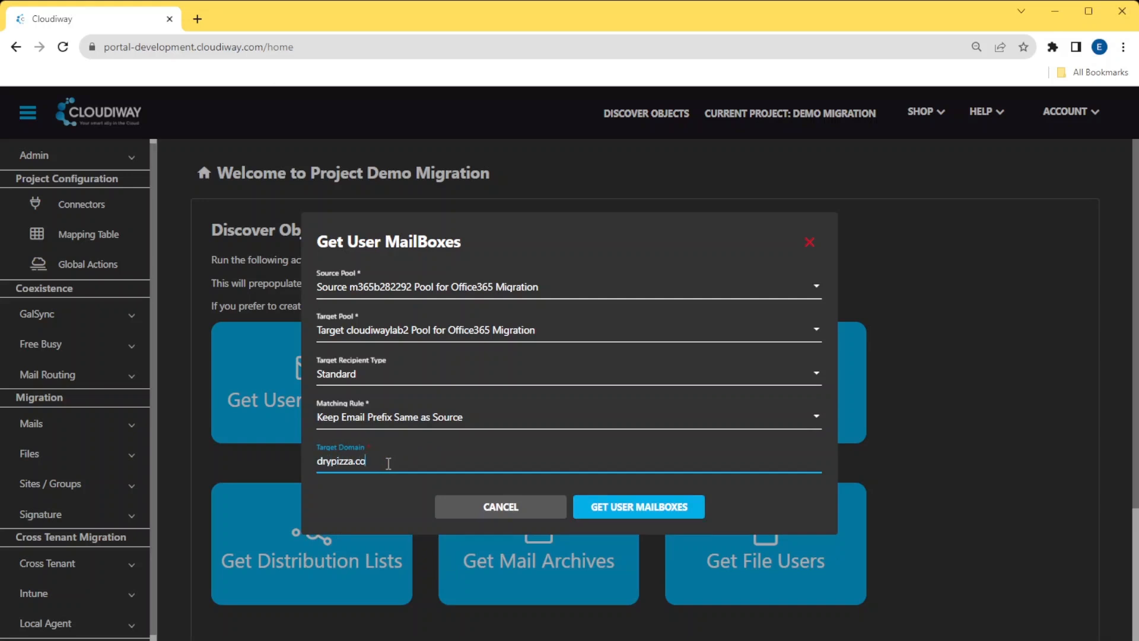
left_click(639, 506)
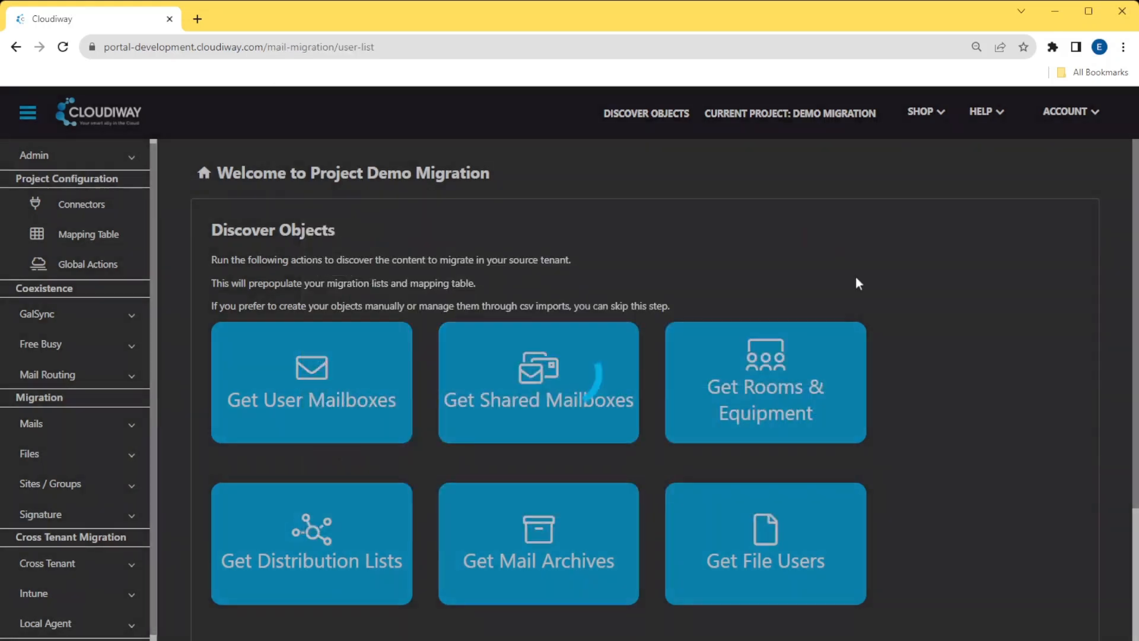
View the discovery log, then show the 24 discovered users in the list
left_click(309, 381)
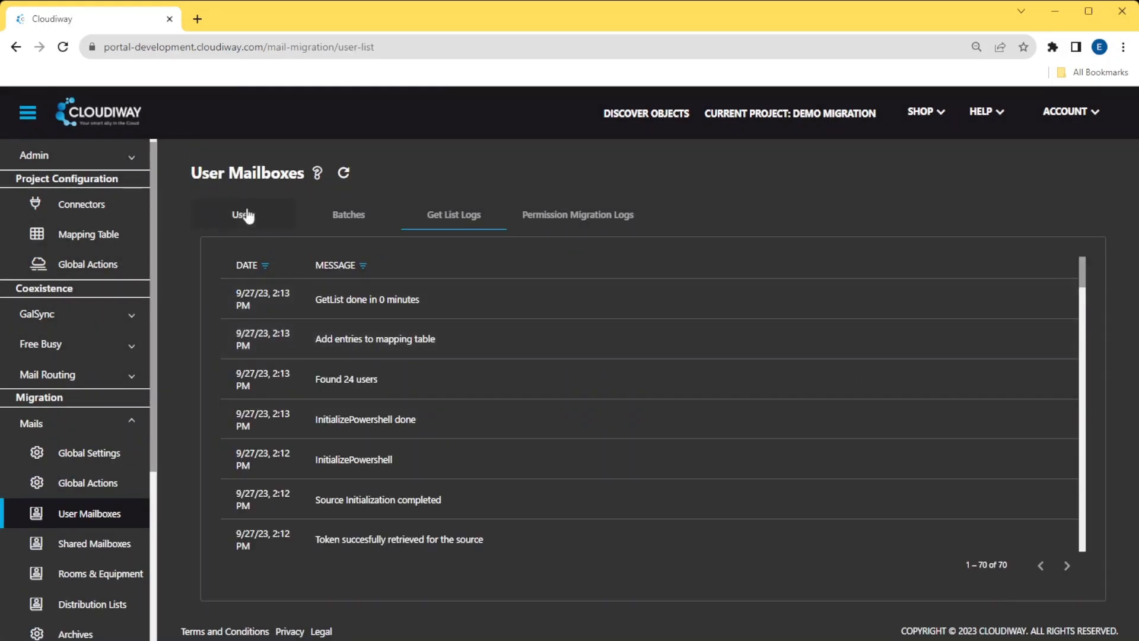
left_click(242, 215)
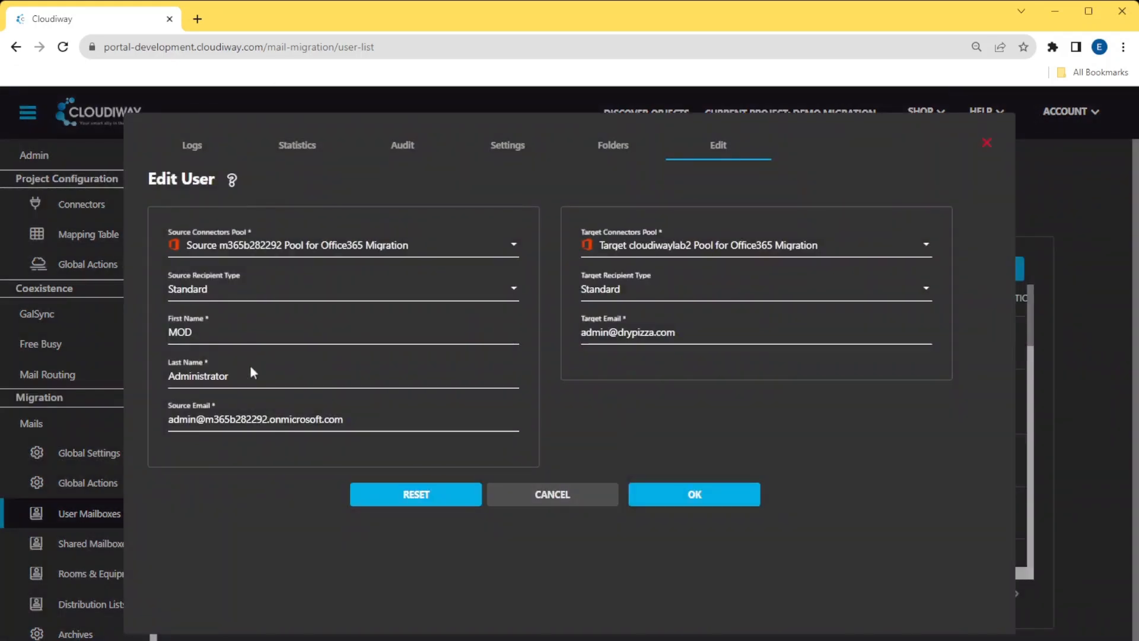
left_click(756, 332)
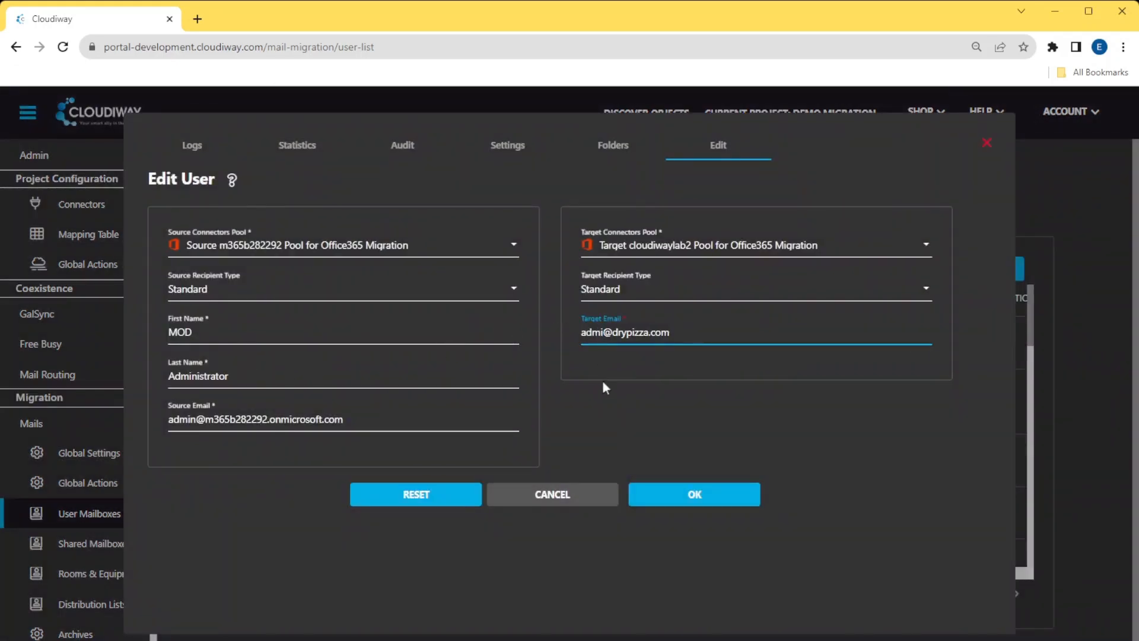
key("Backspace")
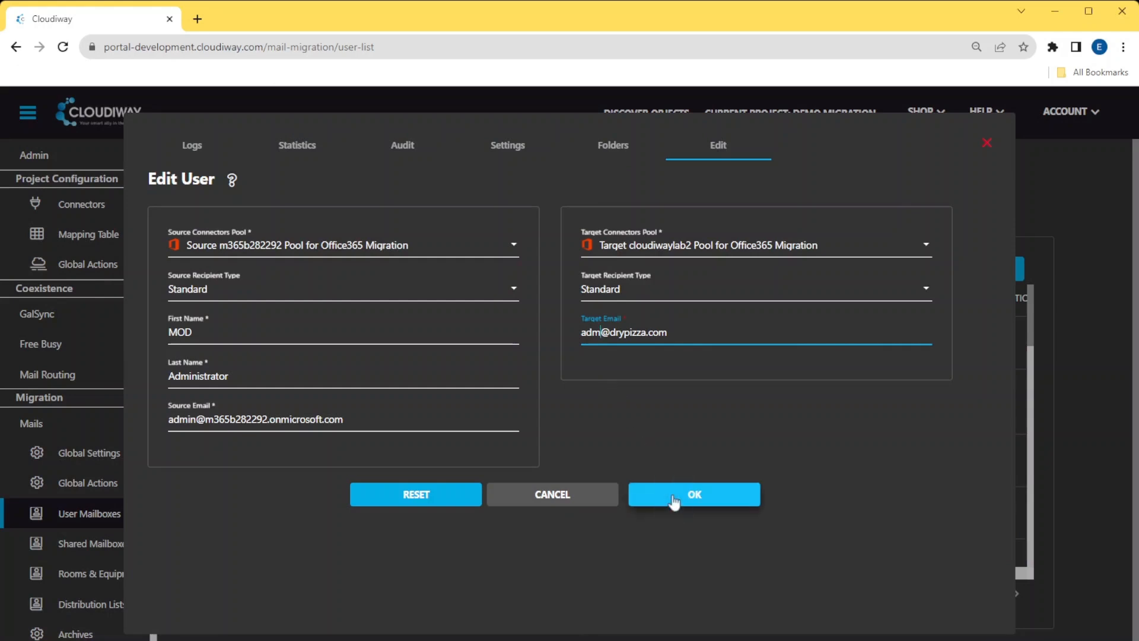
left_click(692, 493)
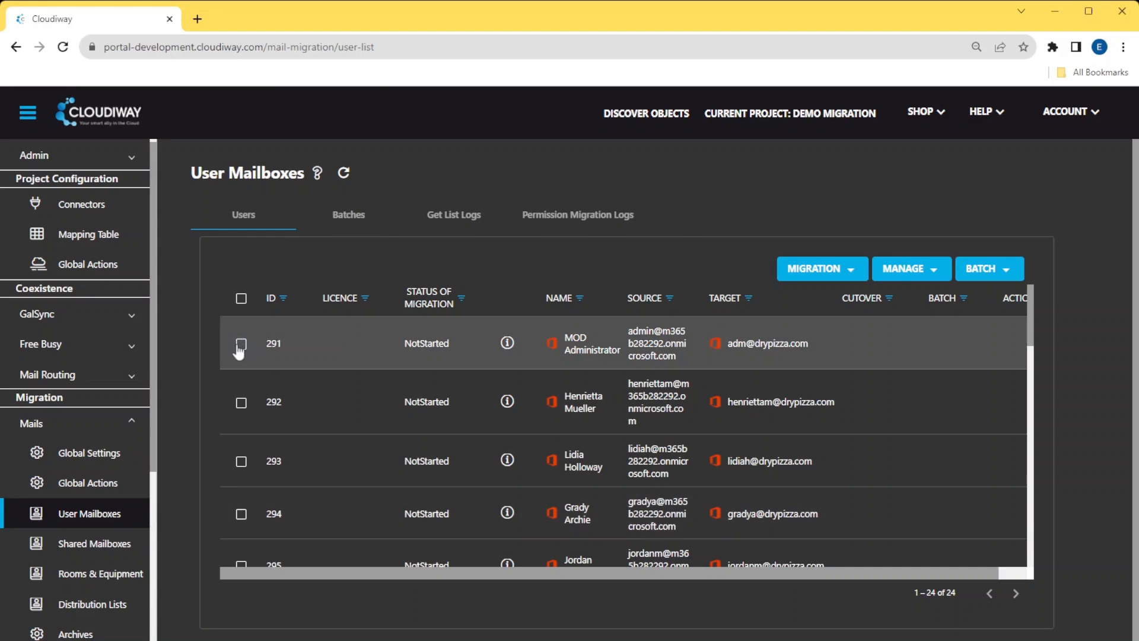
Start and confirm the mailbox migration for the administrator user 291
left_click(241, 344)
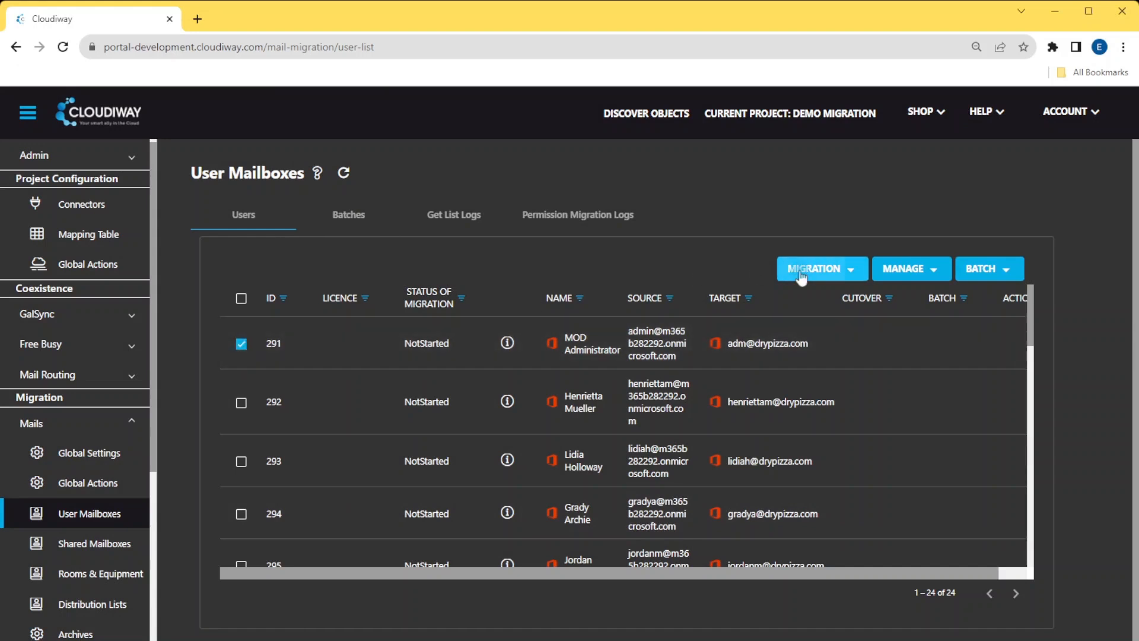
left_click(814, 268)
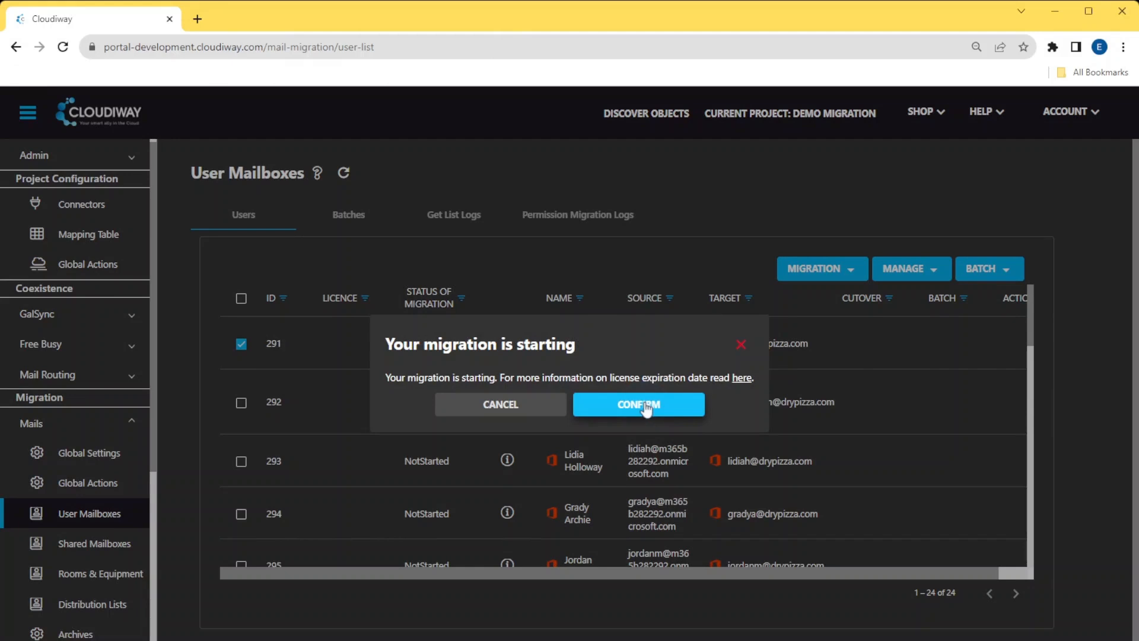
left_click(637, 405)
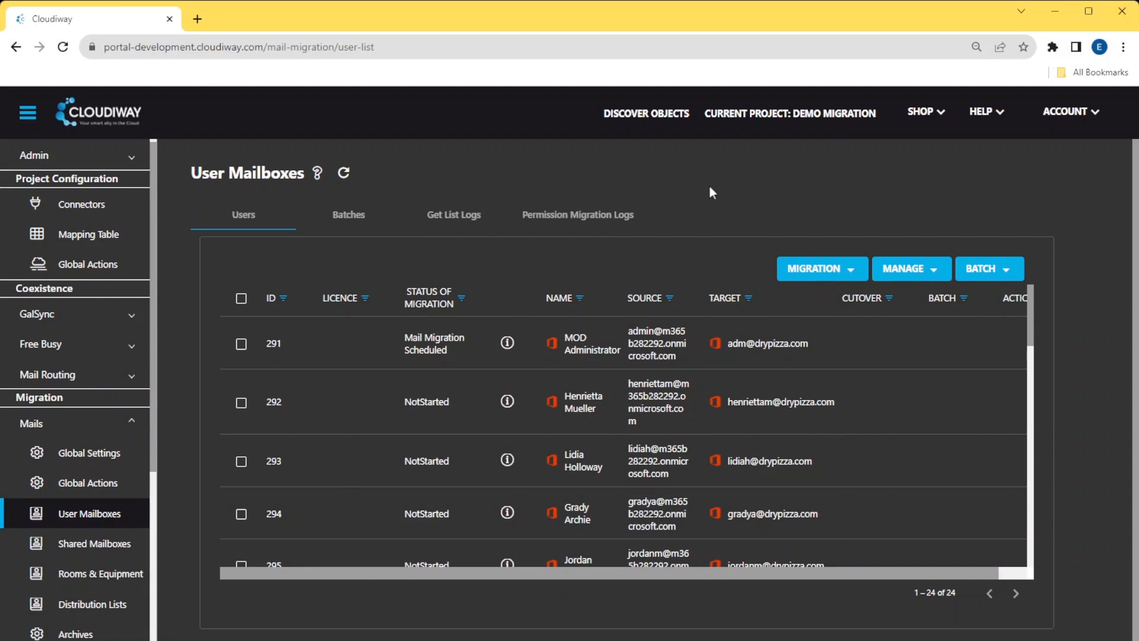
Review the migration logs and statistics (213 messages, 280 calendar items), then show the Dashboard
left_click(507, 342)
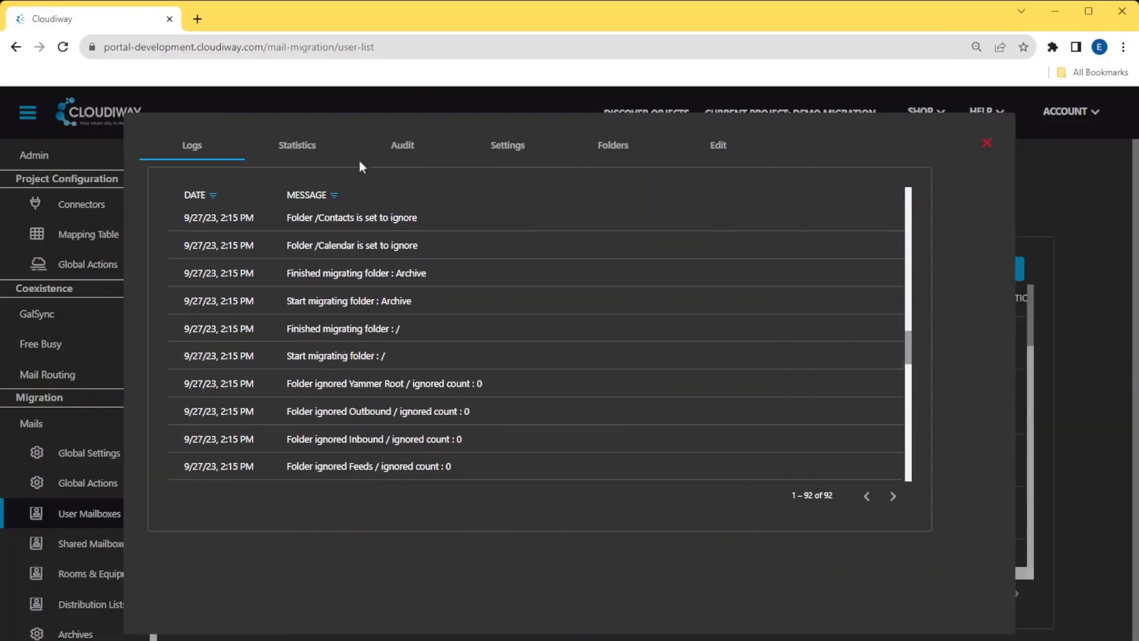
left_click(296, 145)
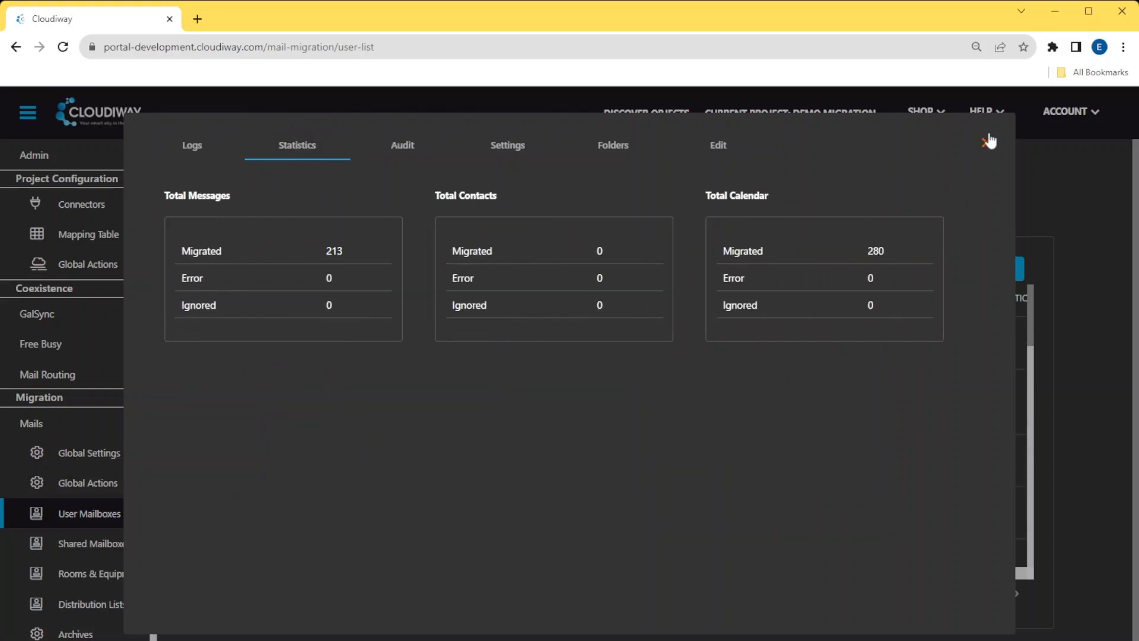
left_click(989, 140)
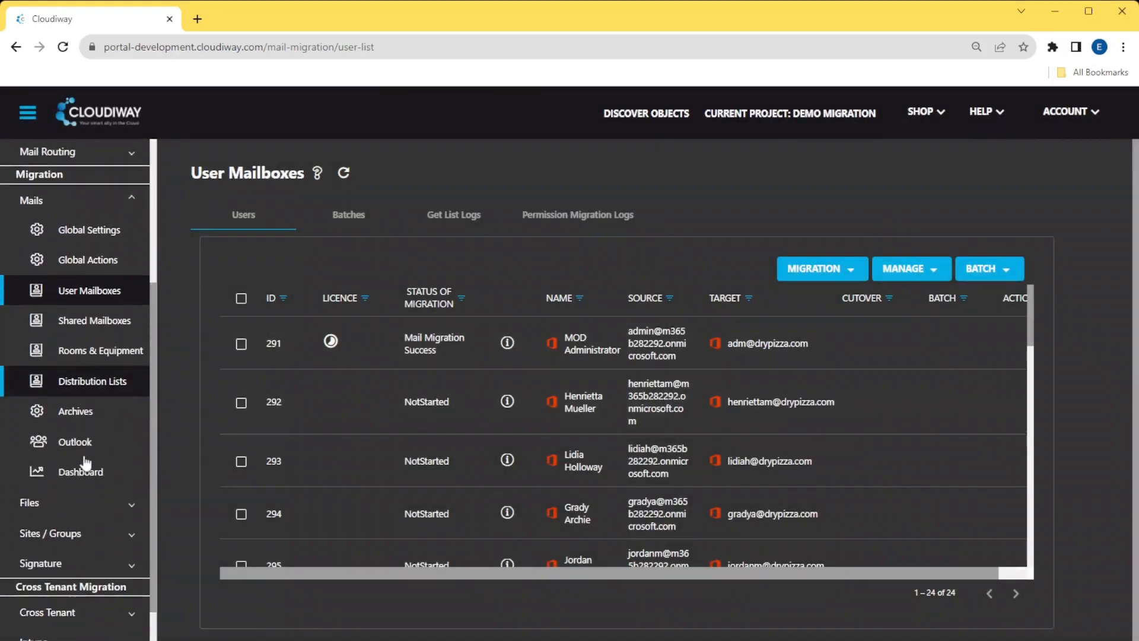
left_click(80, 471)
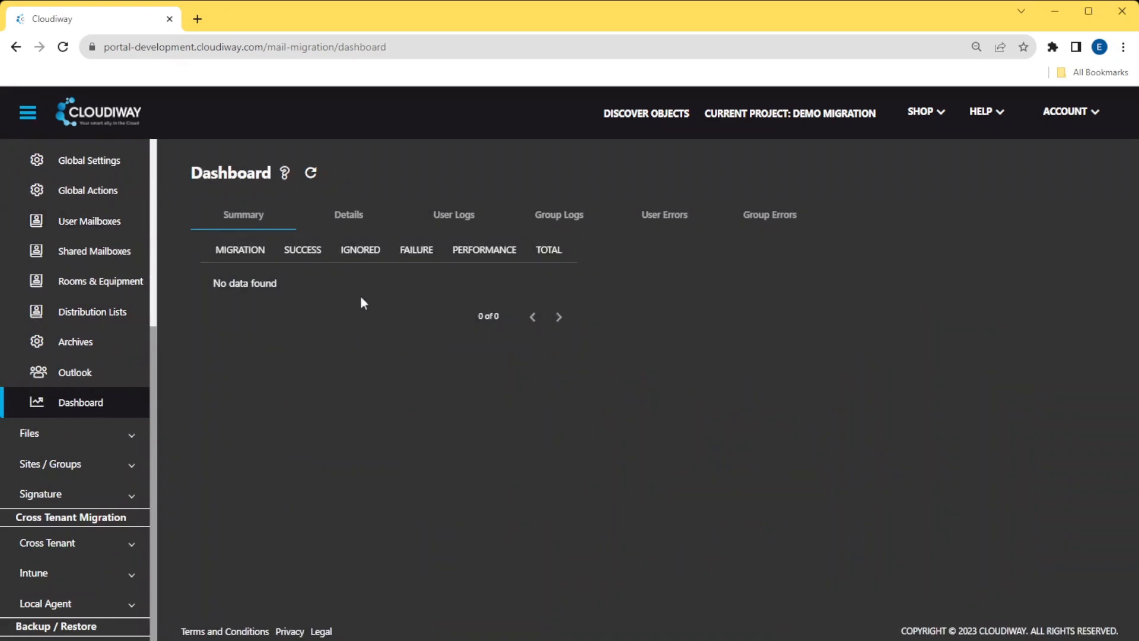